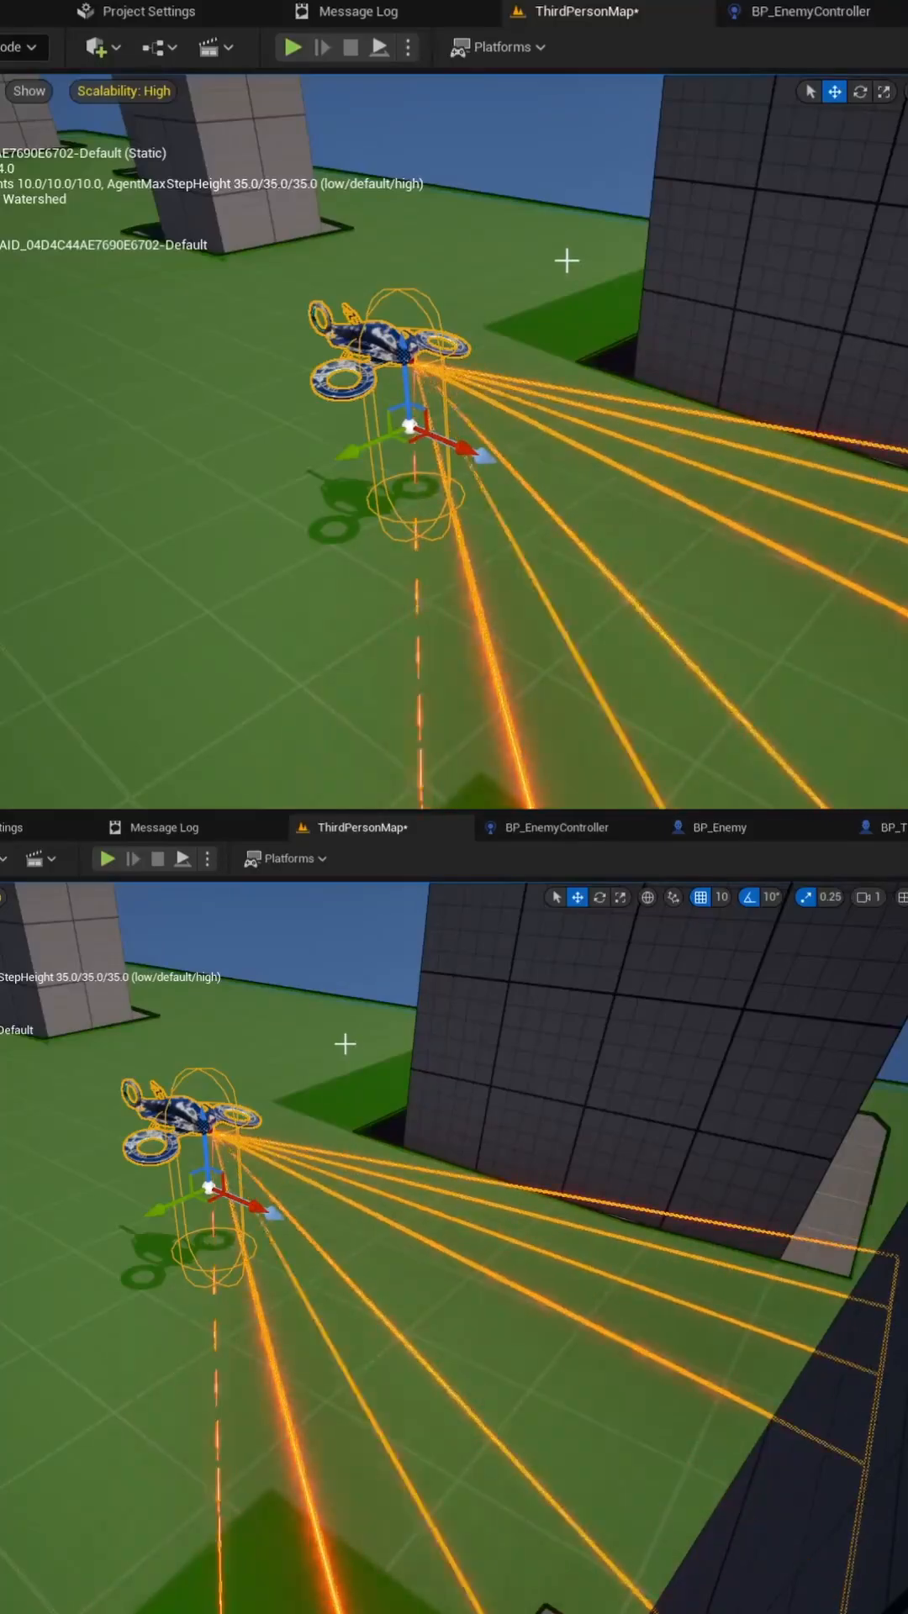
Show the AIPerception component's AI Touch sense config in BP_EnemyController's Details.
click(551, 827)
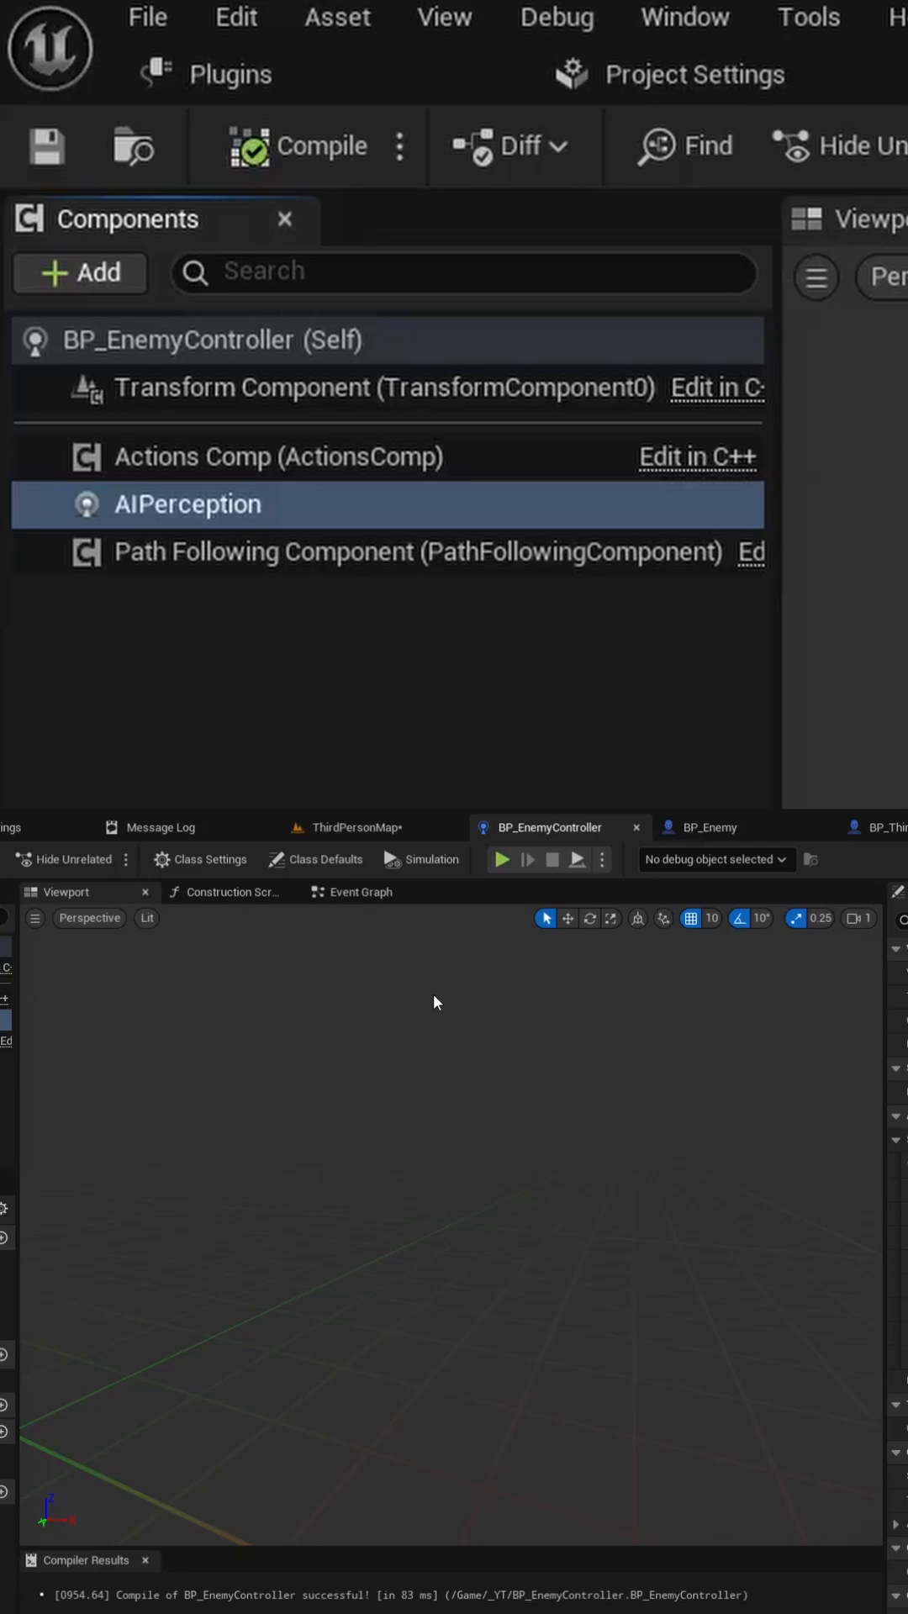
click(187, 503)
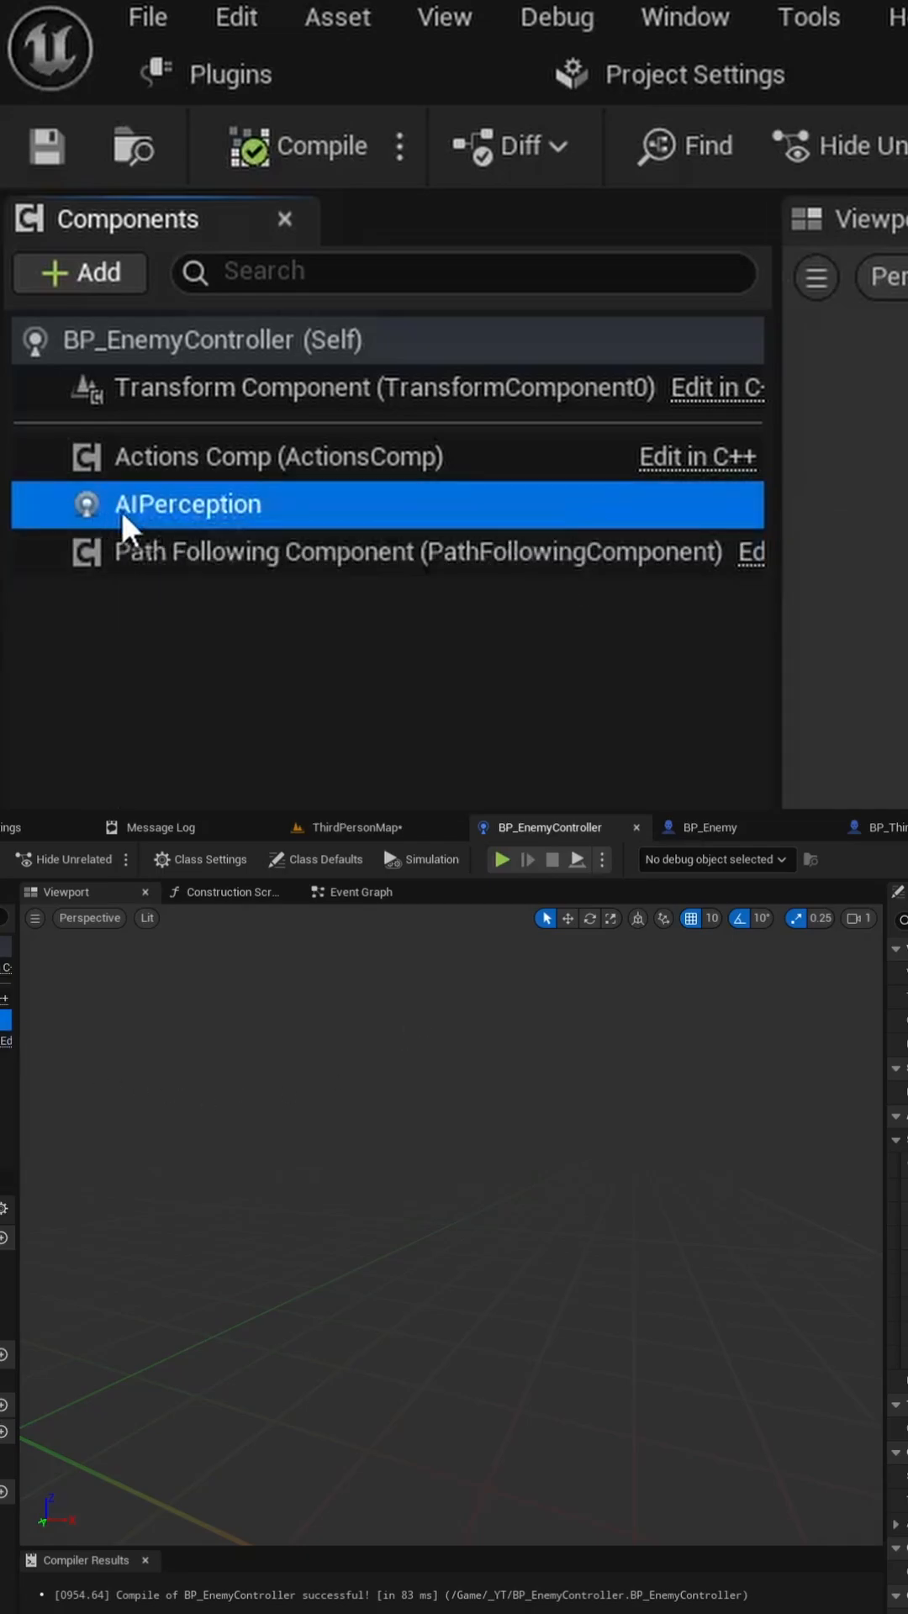
click(189, 502)
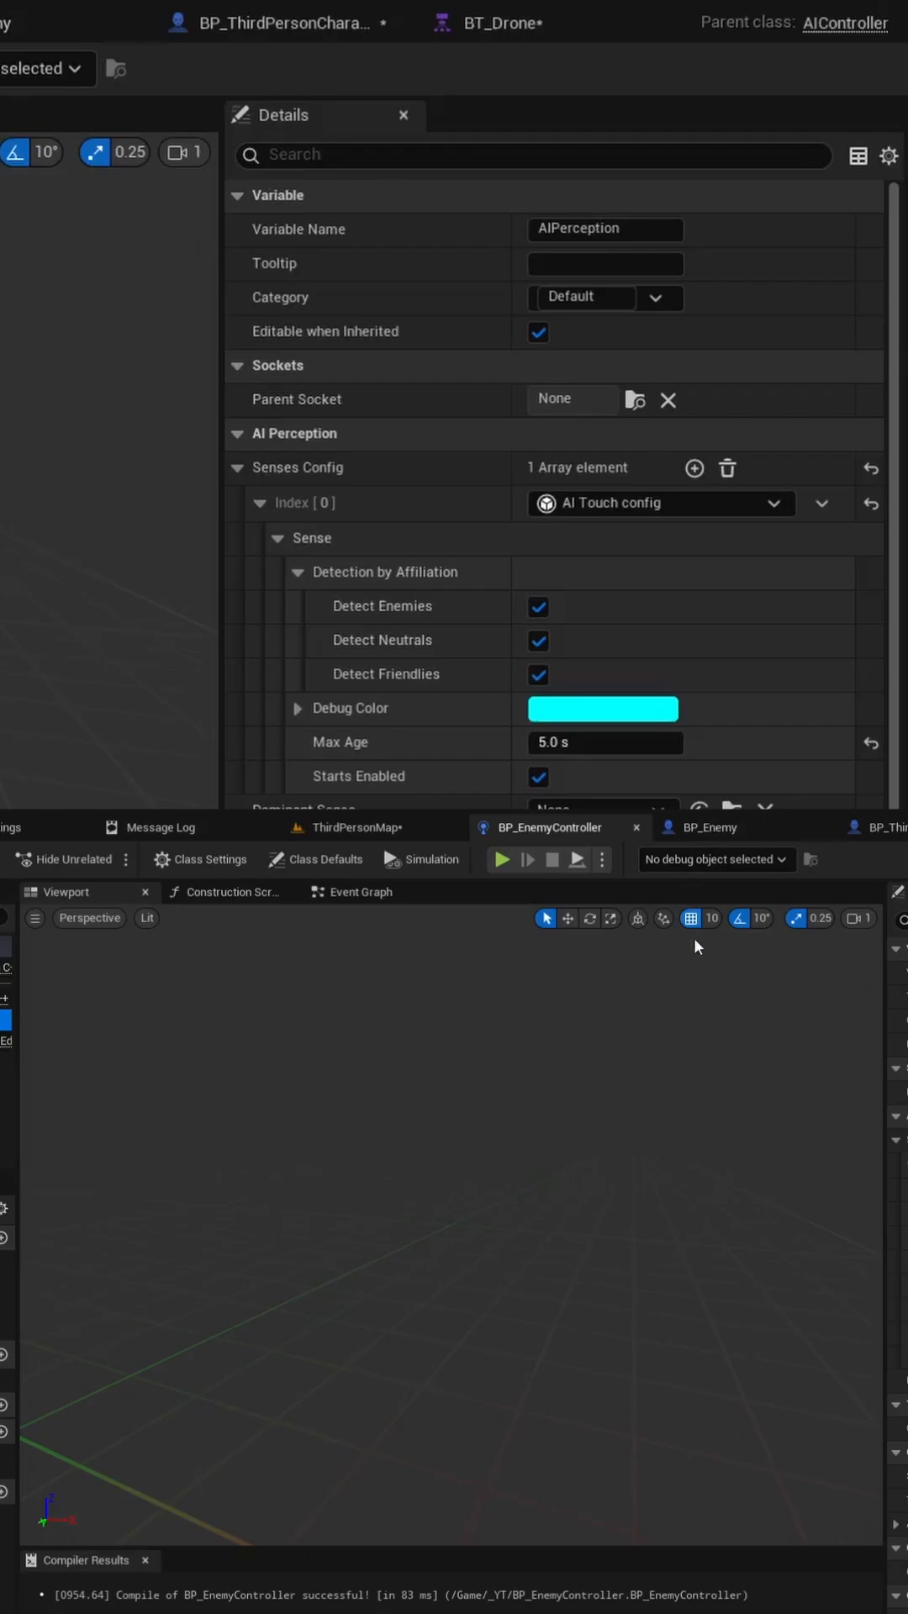
In BP_Enemy class defaults, filter by 'pawn' to reach the AI Controller Class and controller rotation settings.
click(709, 827)
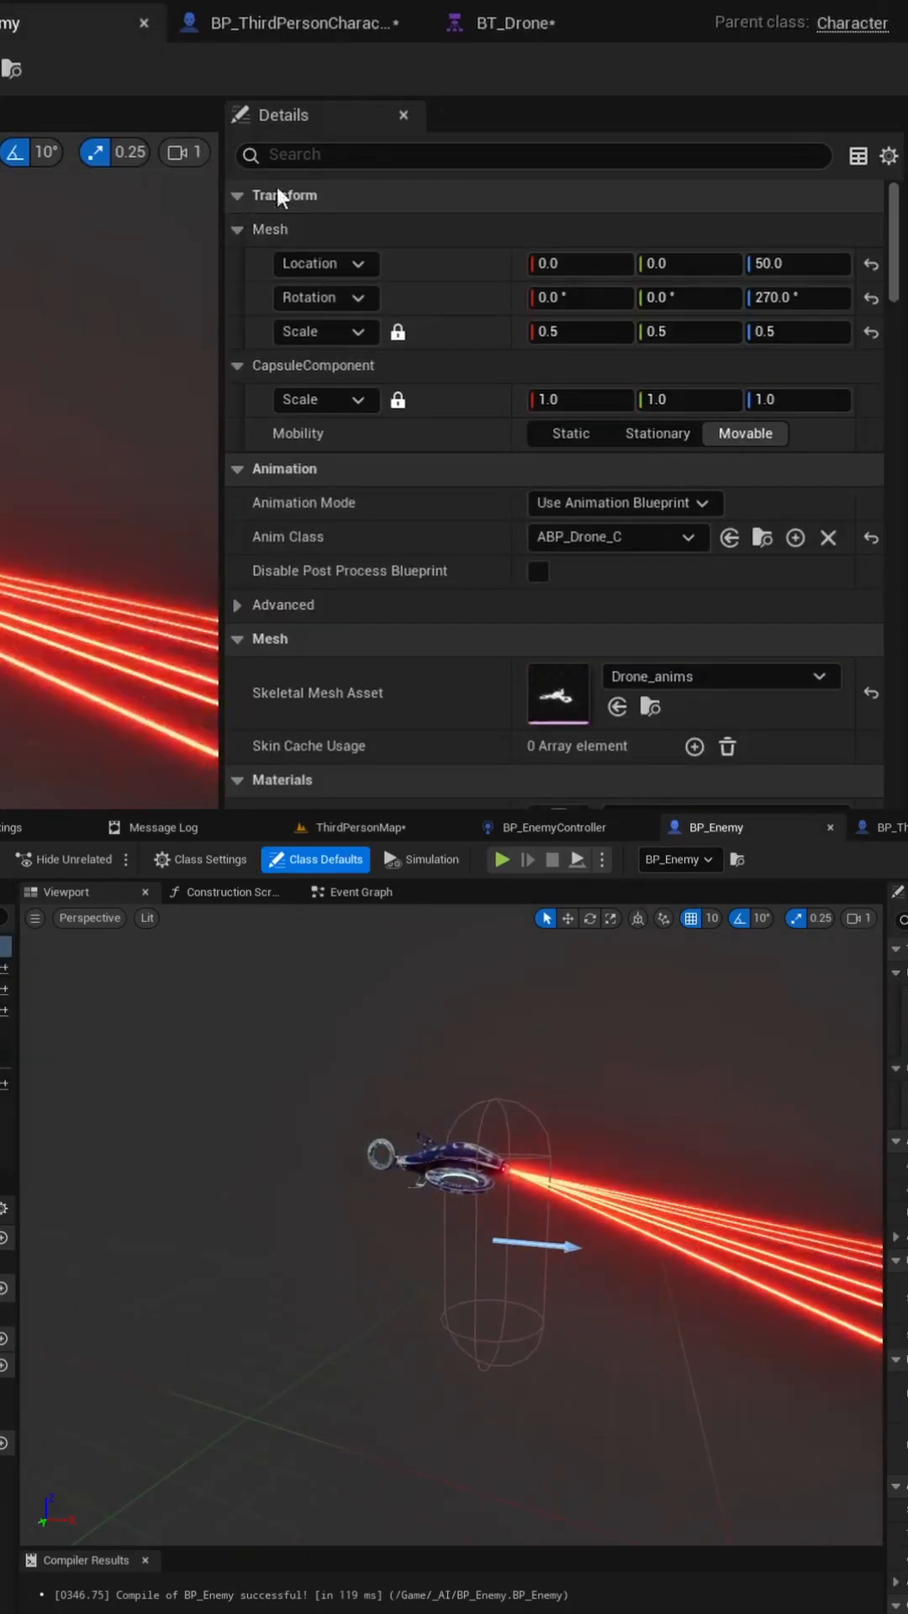
text(pawn)
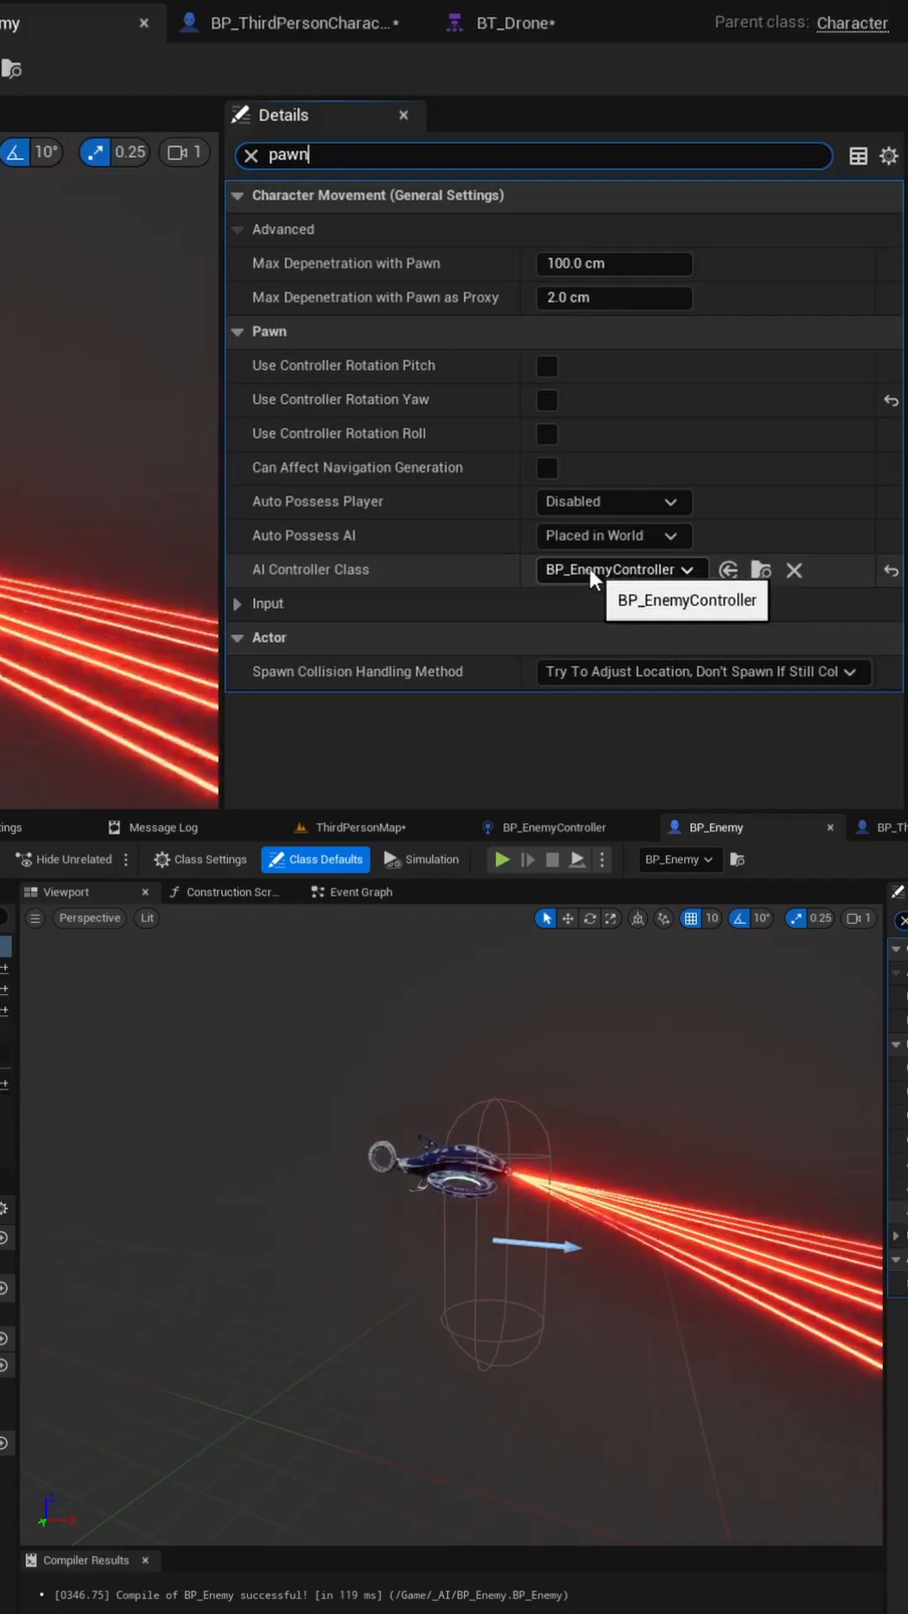
click(249, 155)
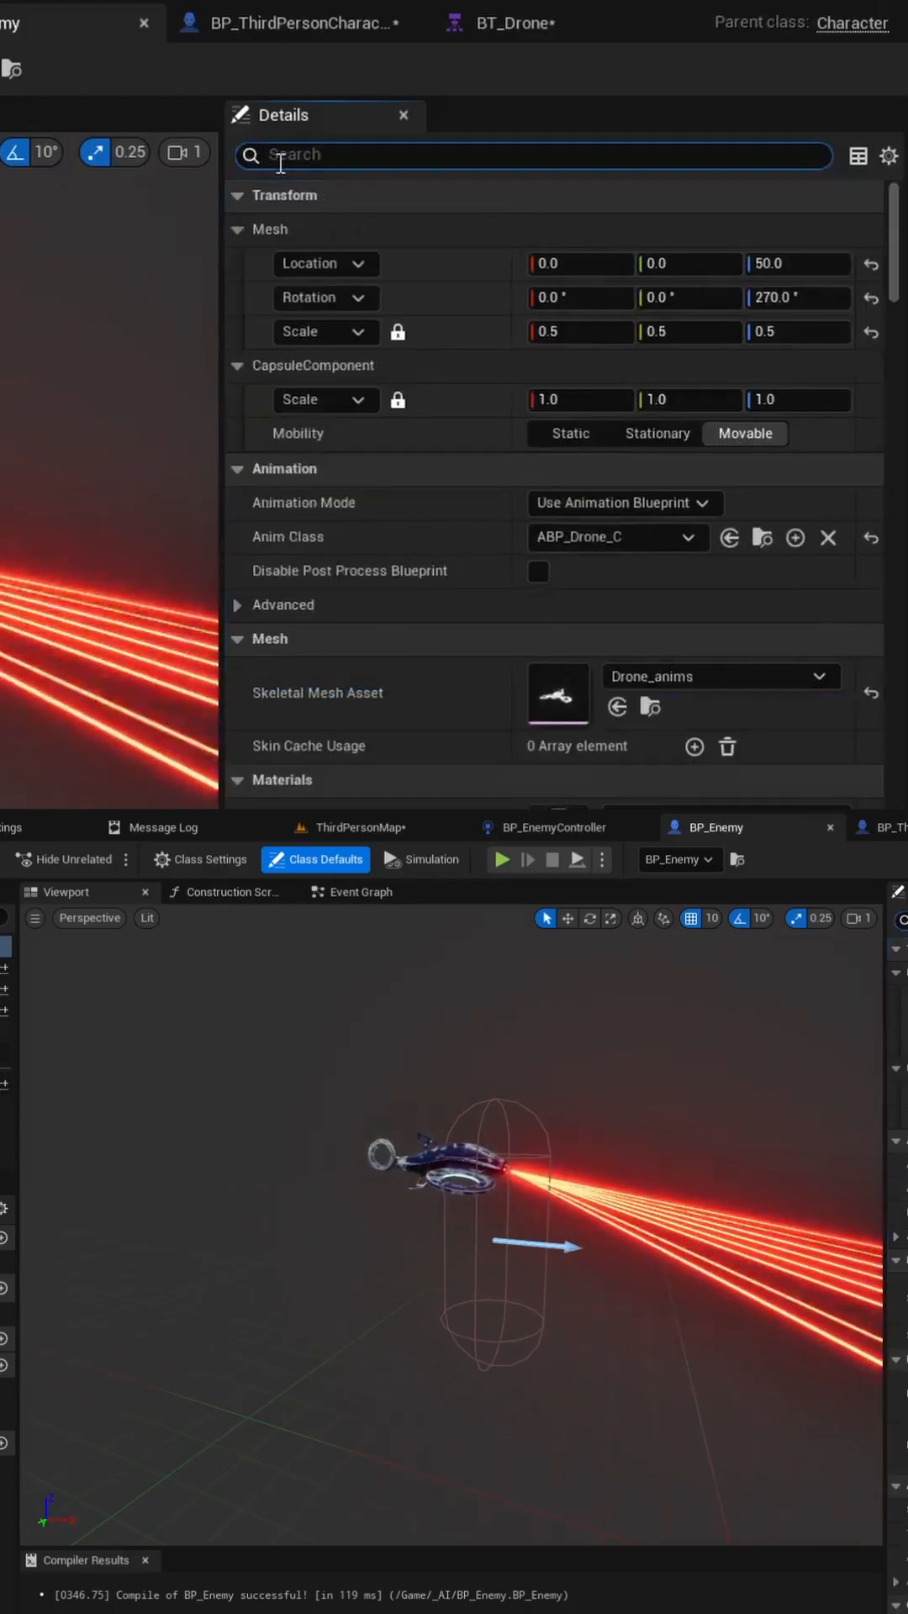
scroll(down, 3)
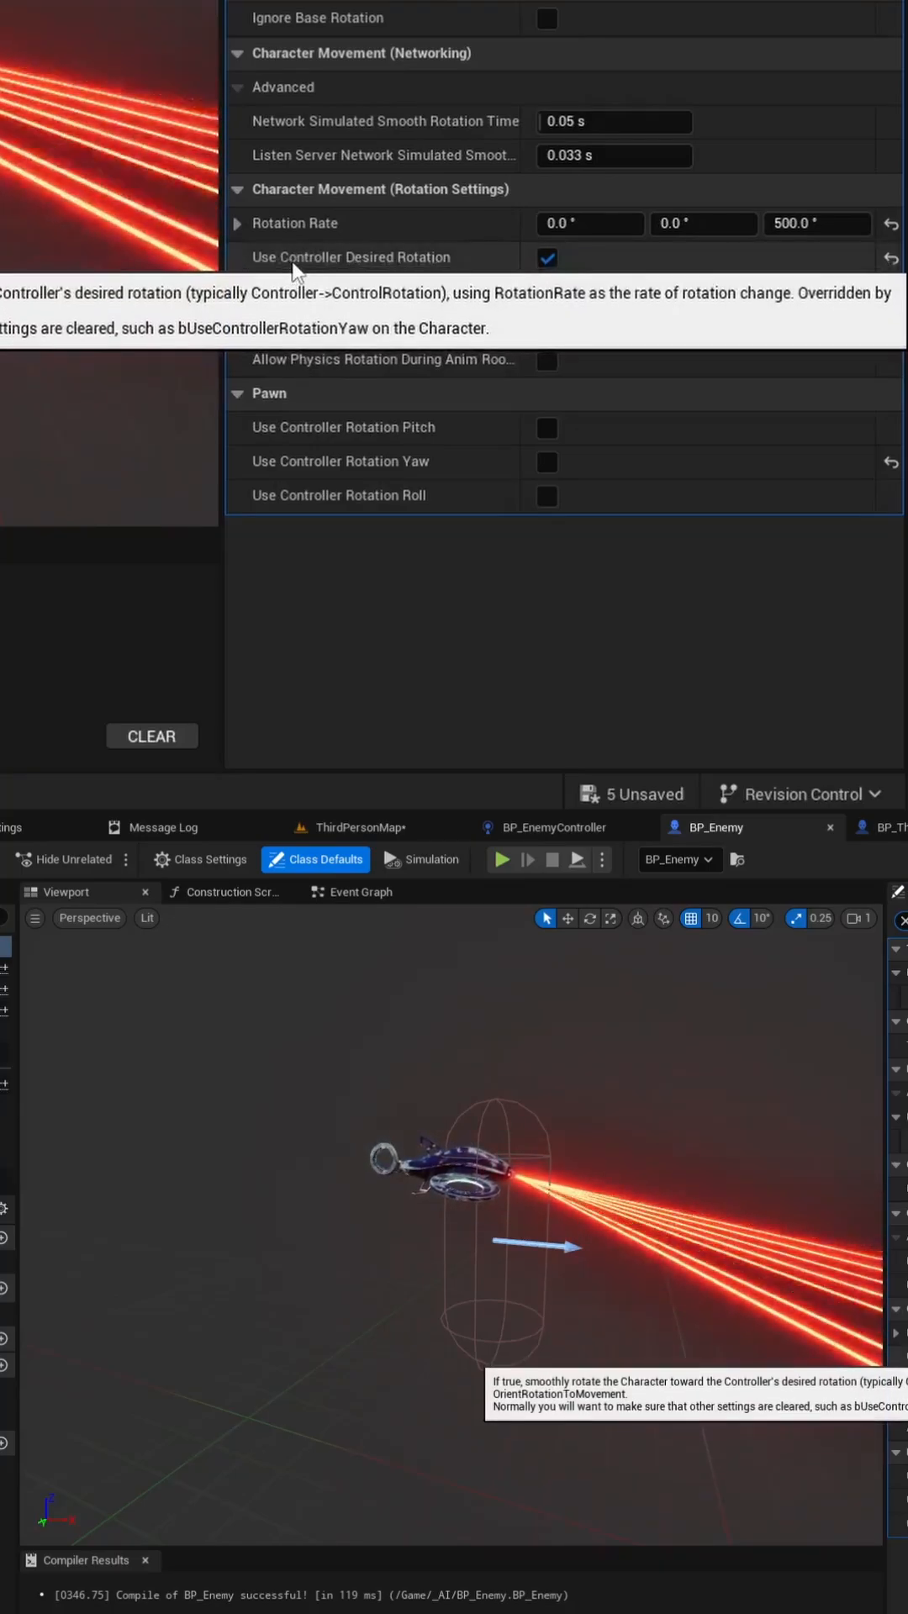
mouse_move(804, 247)
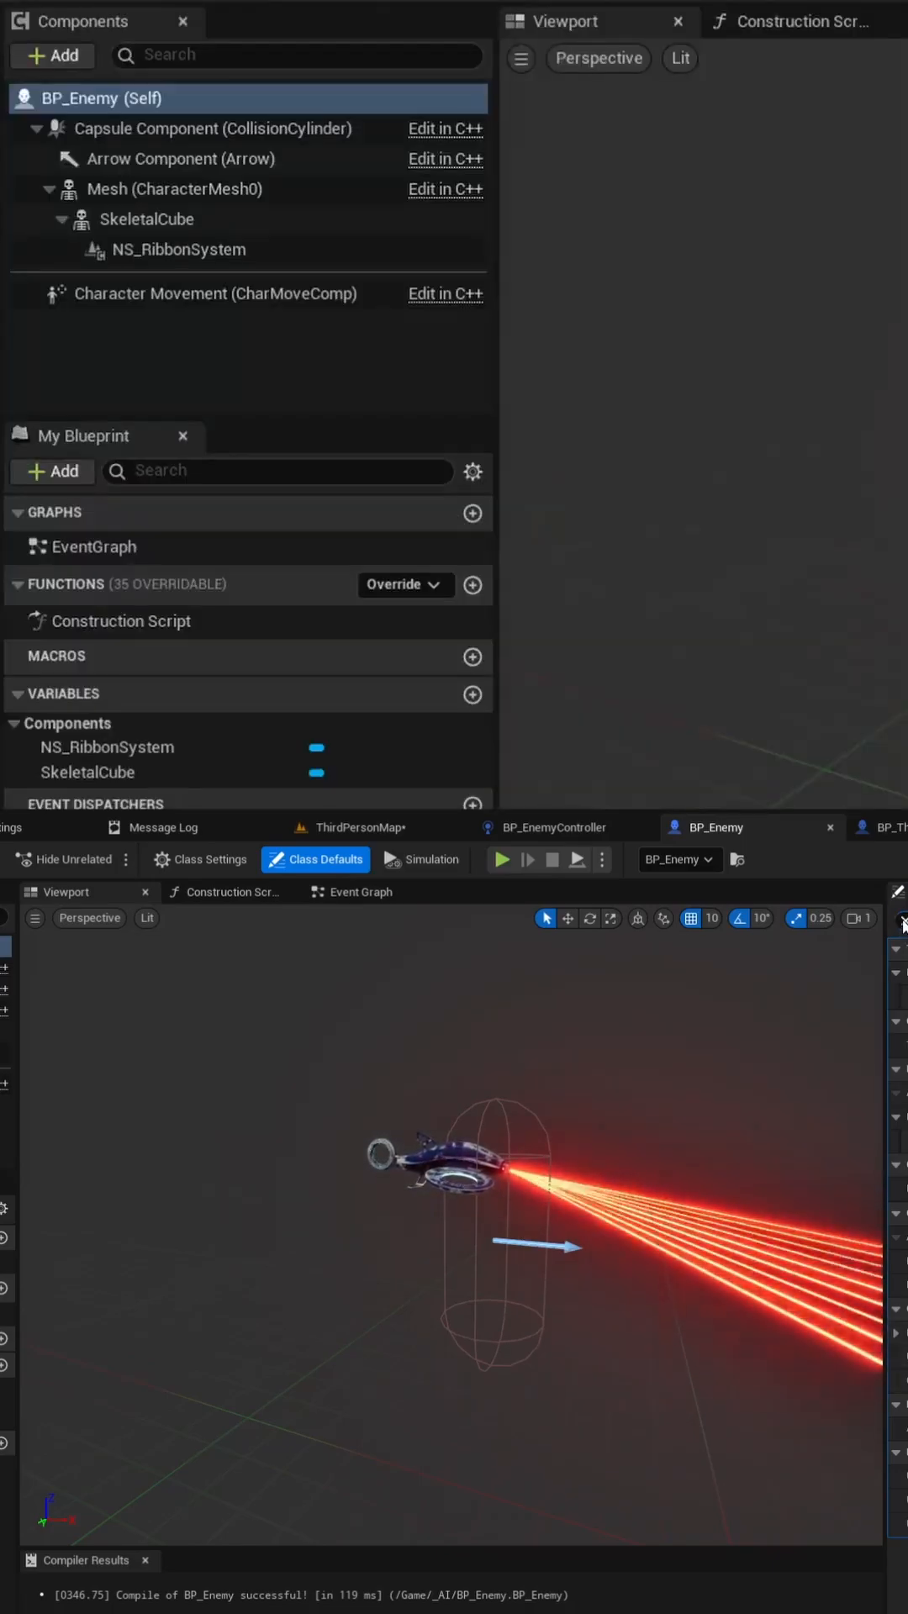
Select the AIPerceptionStimuliSource component in BP_ThirdPersonCharacter.
click(883, 827)
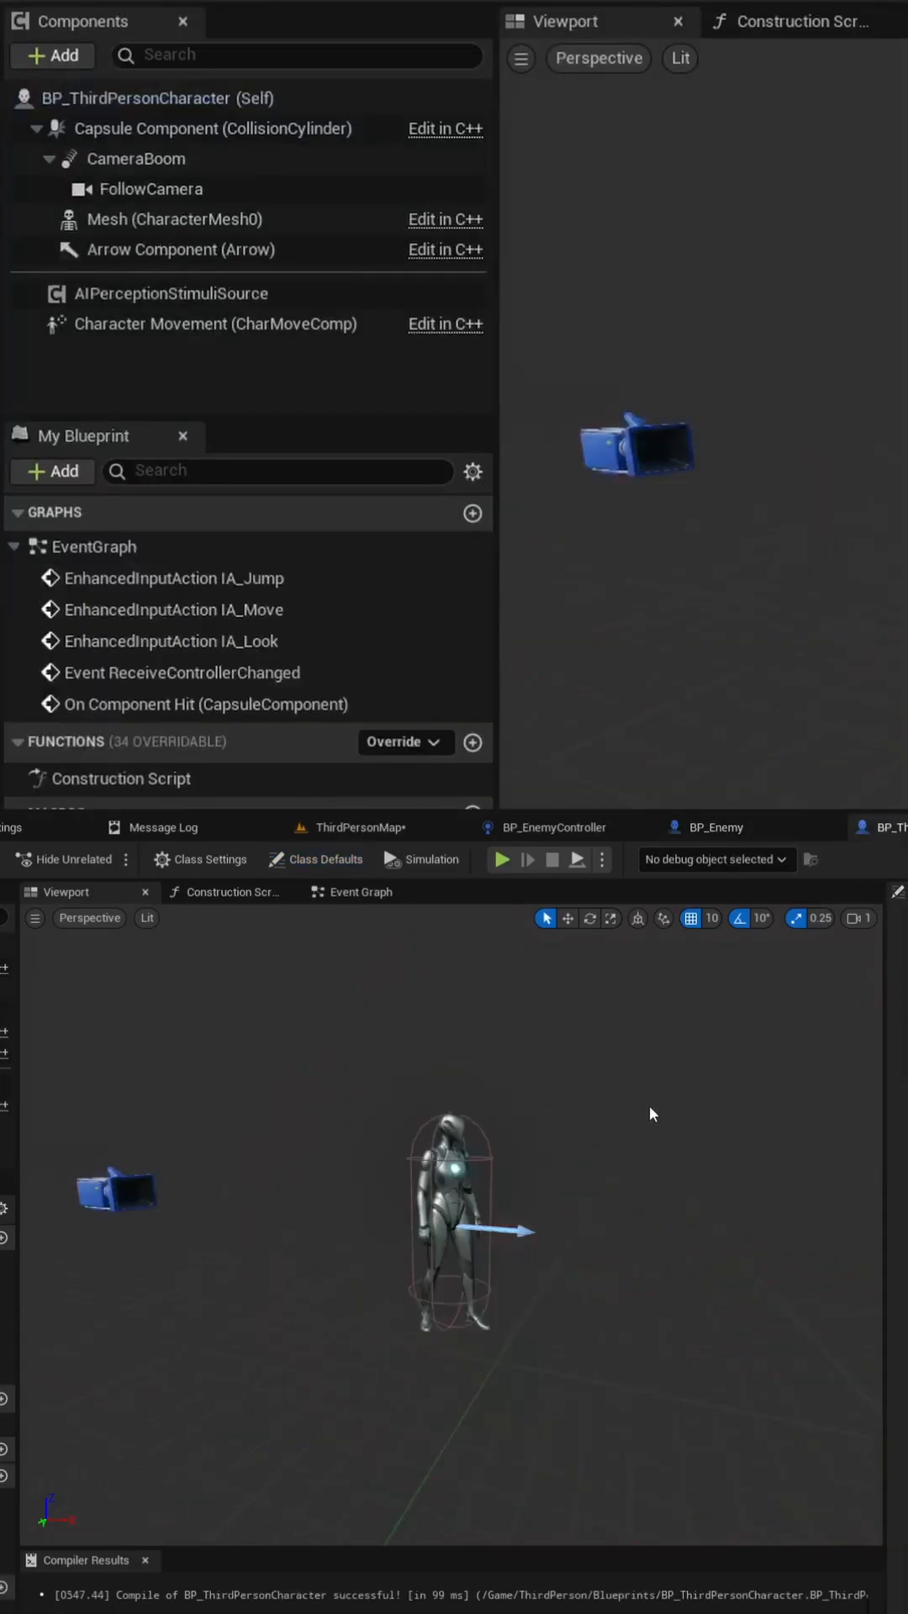
click(171, 293)
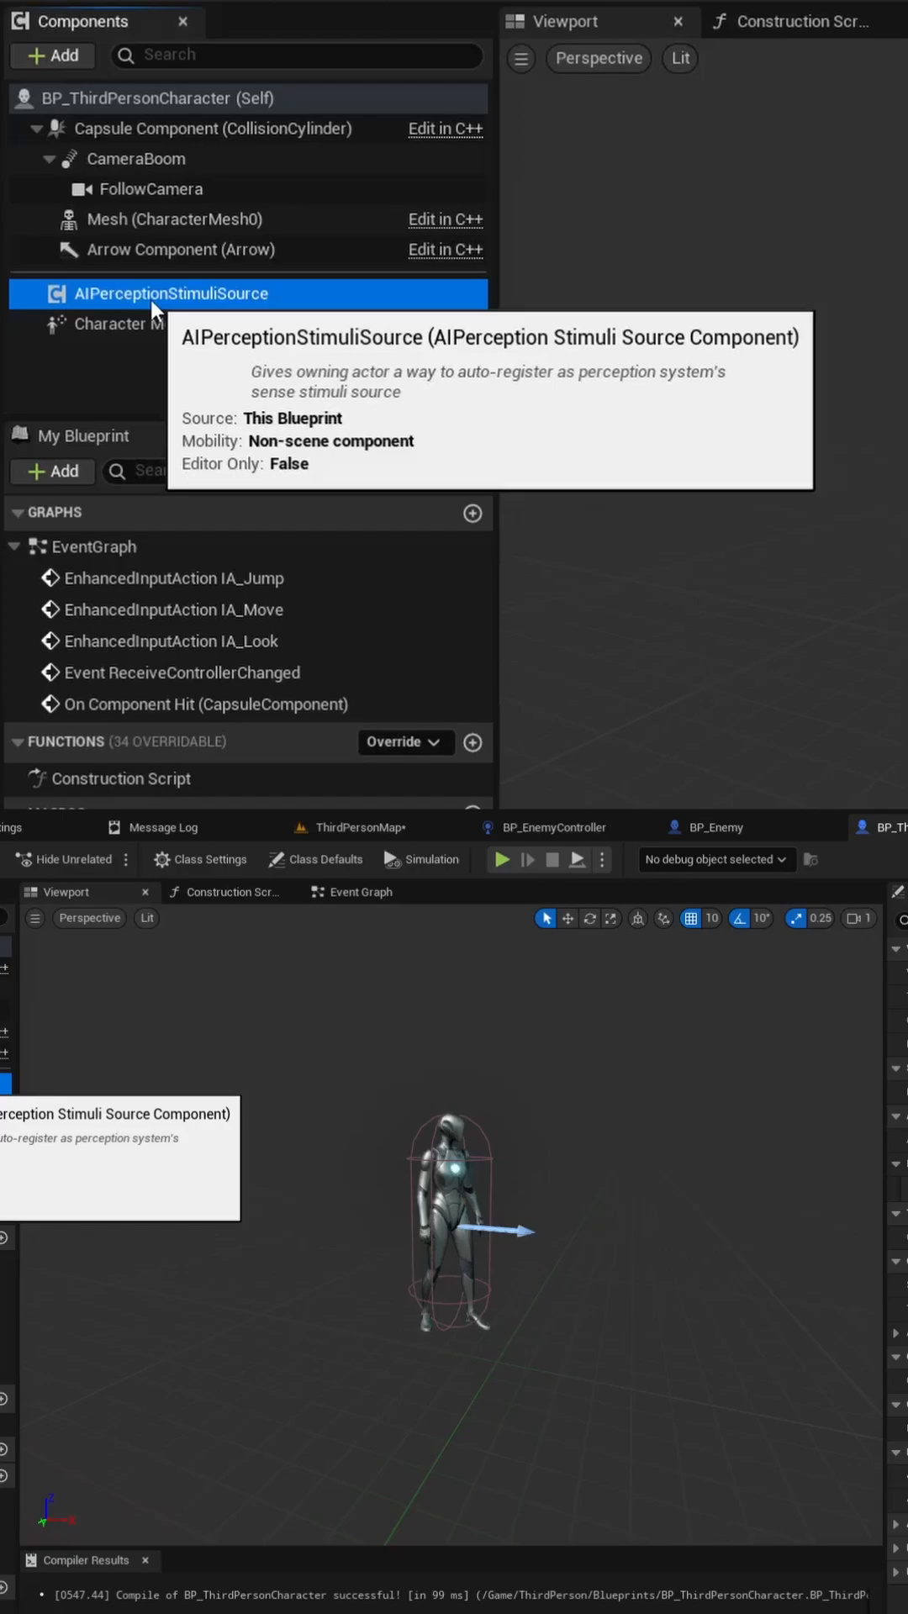
mouse_move(195, 304)
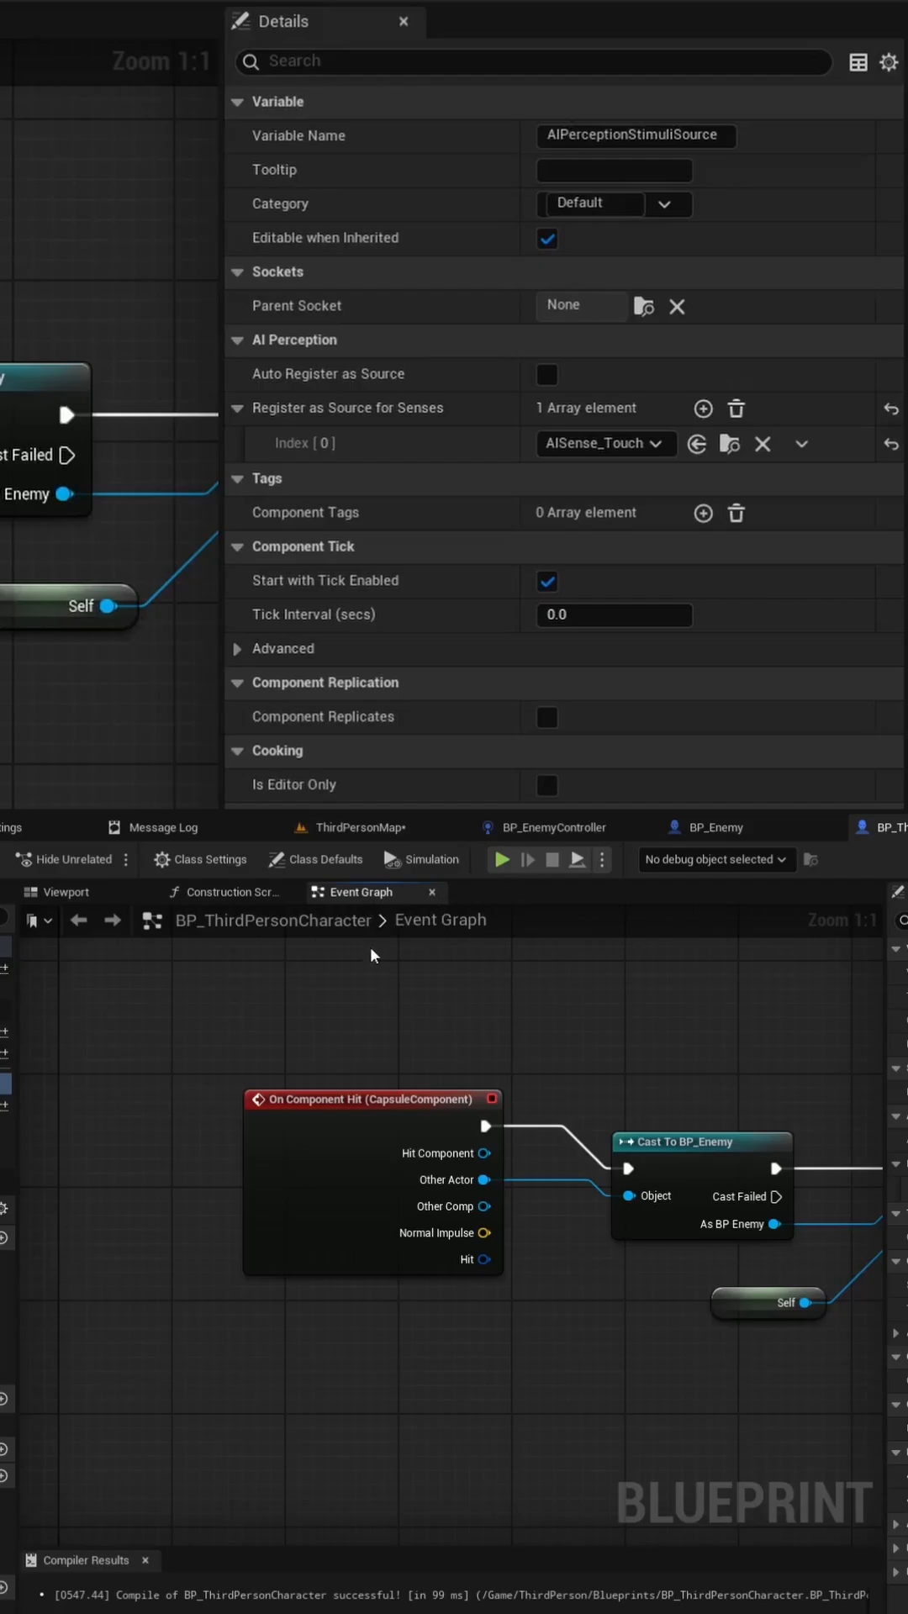
mouse_move(846, 1159)
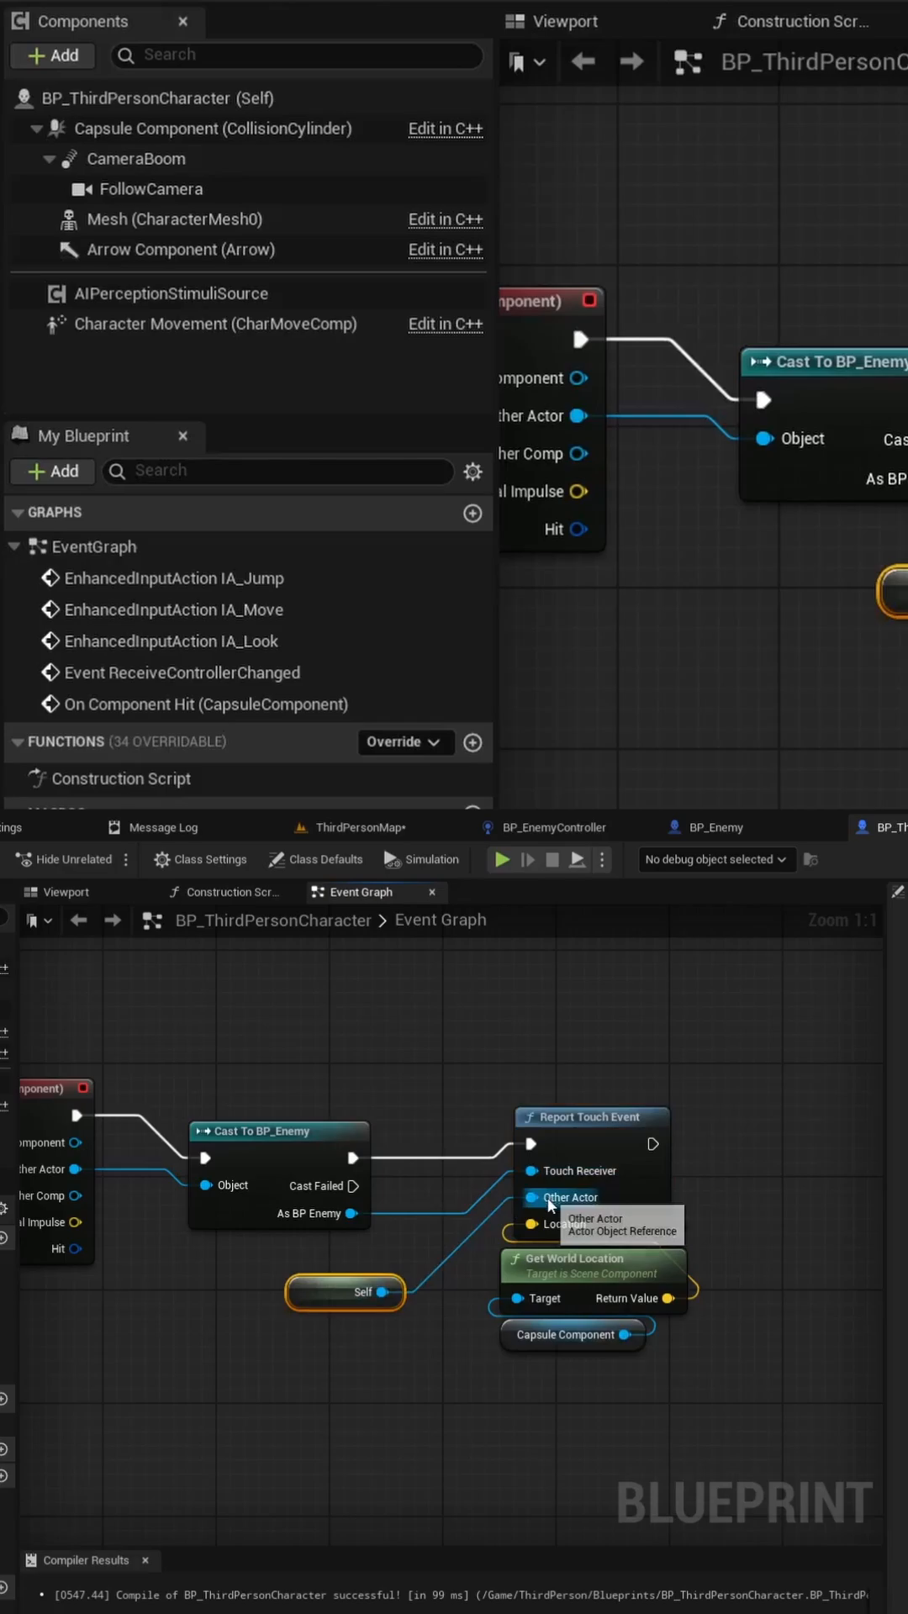
mouse_move(513, 1364)
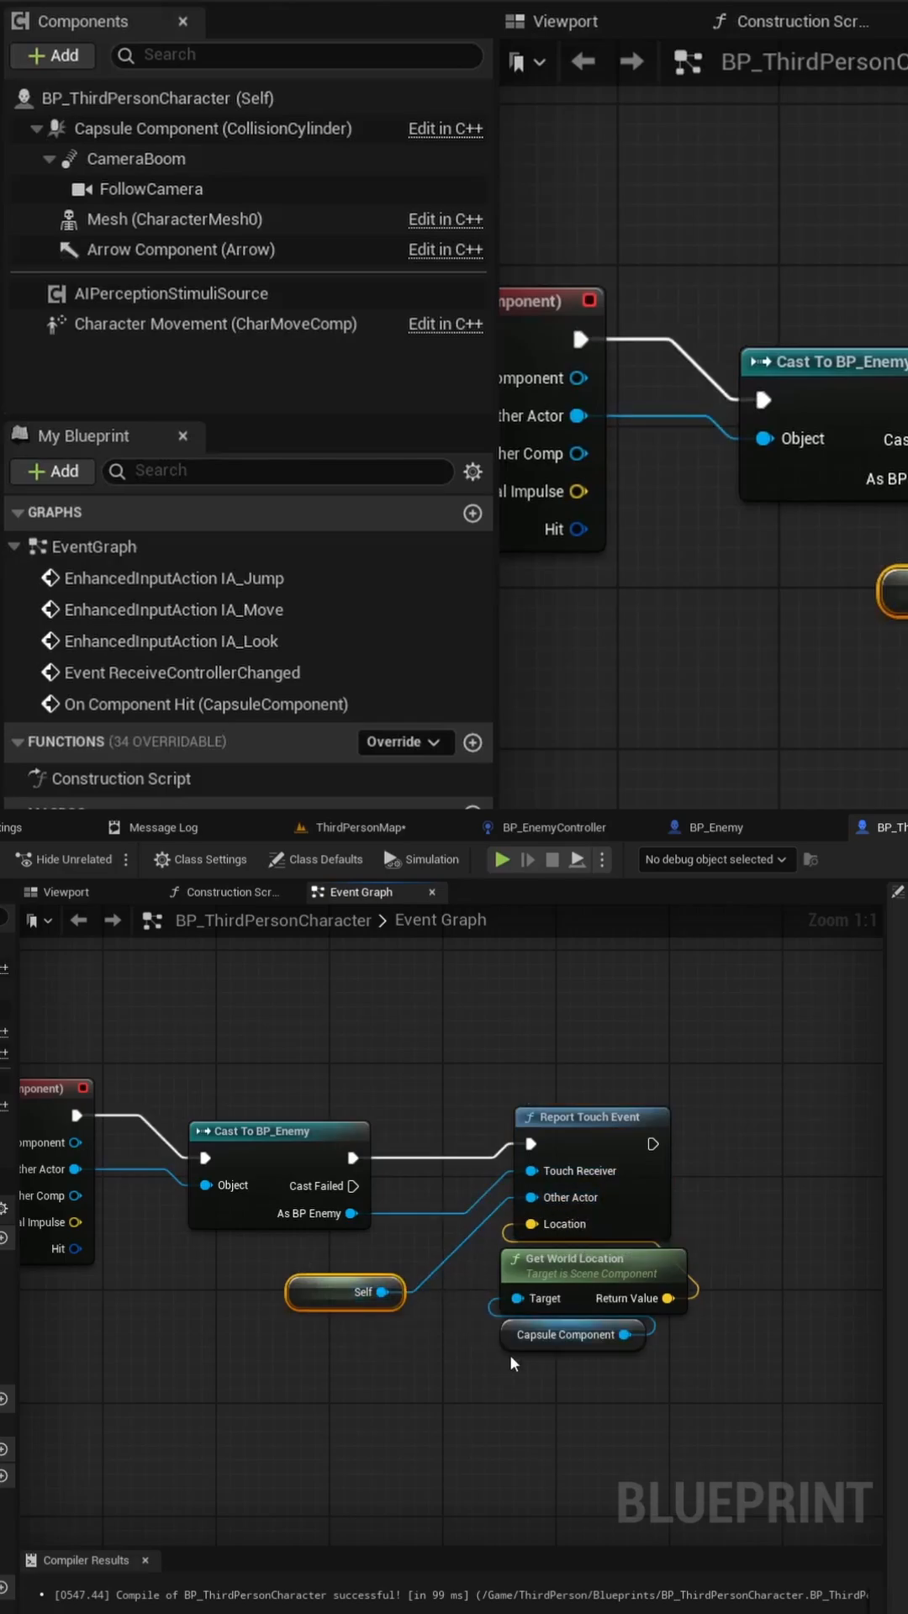
mouse_move(201, 128)
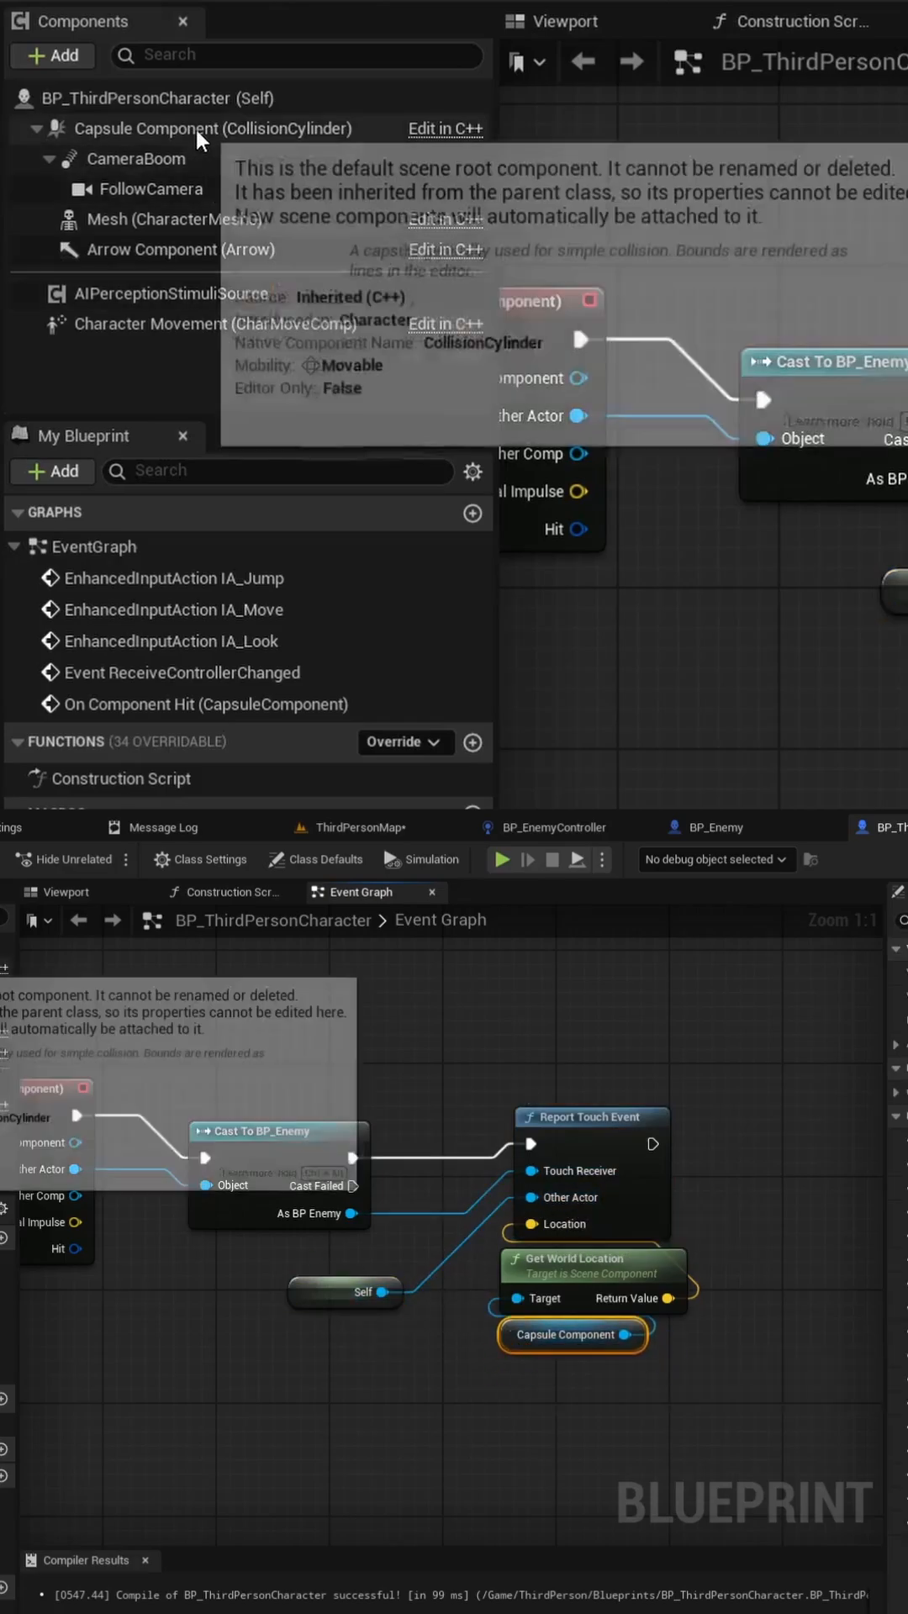
mouse_move(597, 1257)
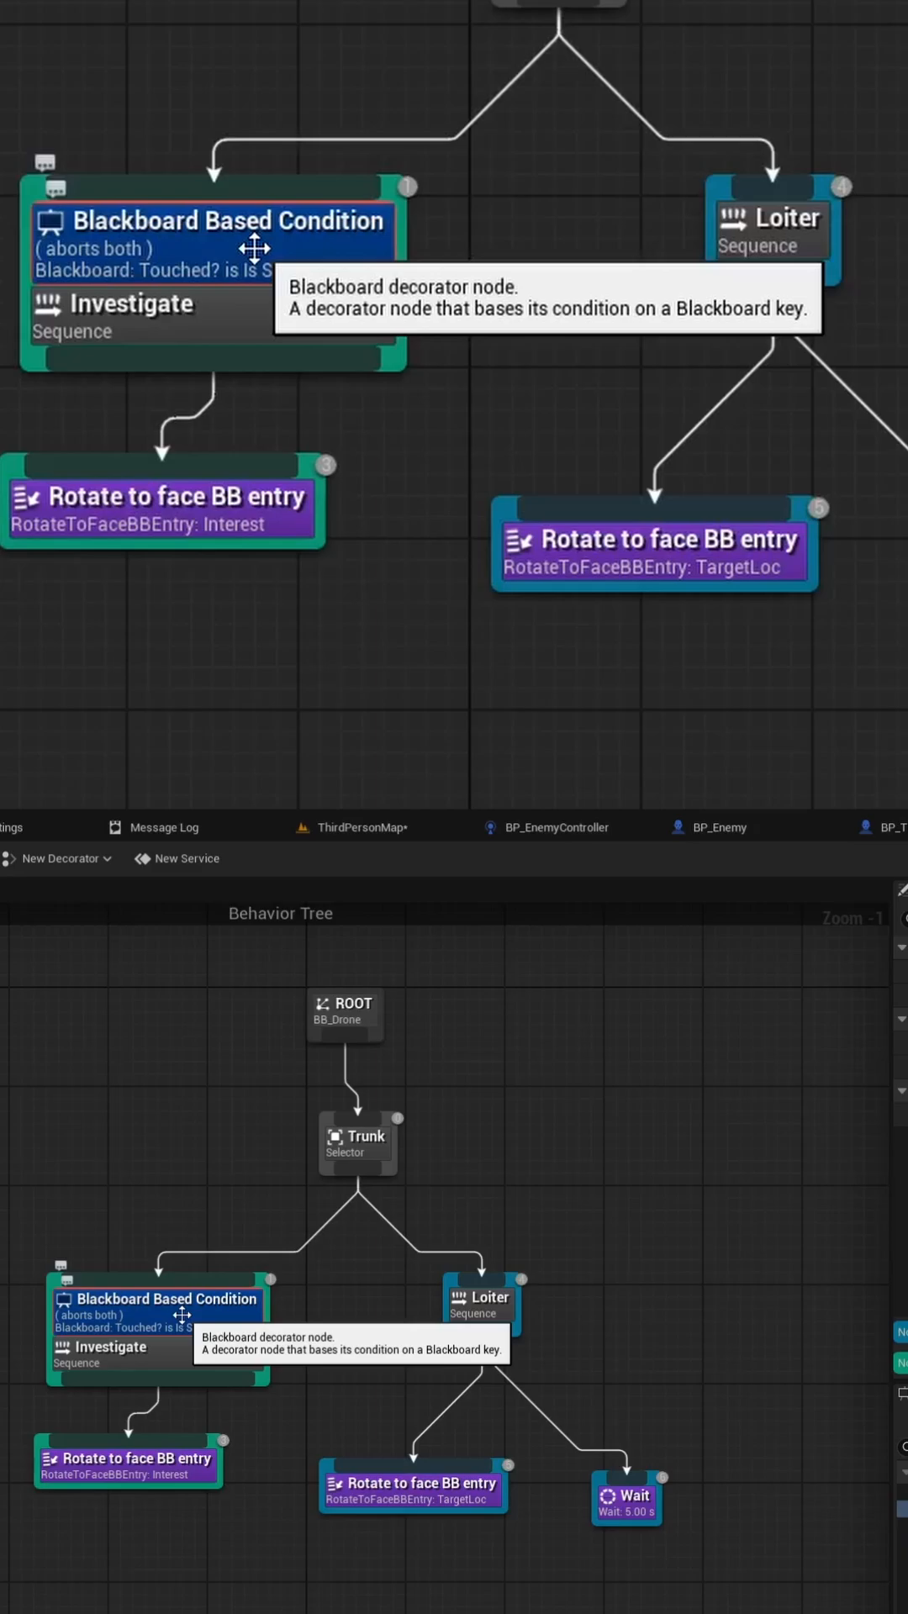
Review the Touched? condition decorator and the Investigate branch's rotate-to-face Interest task.
click(205, 247)
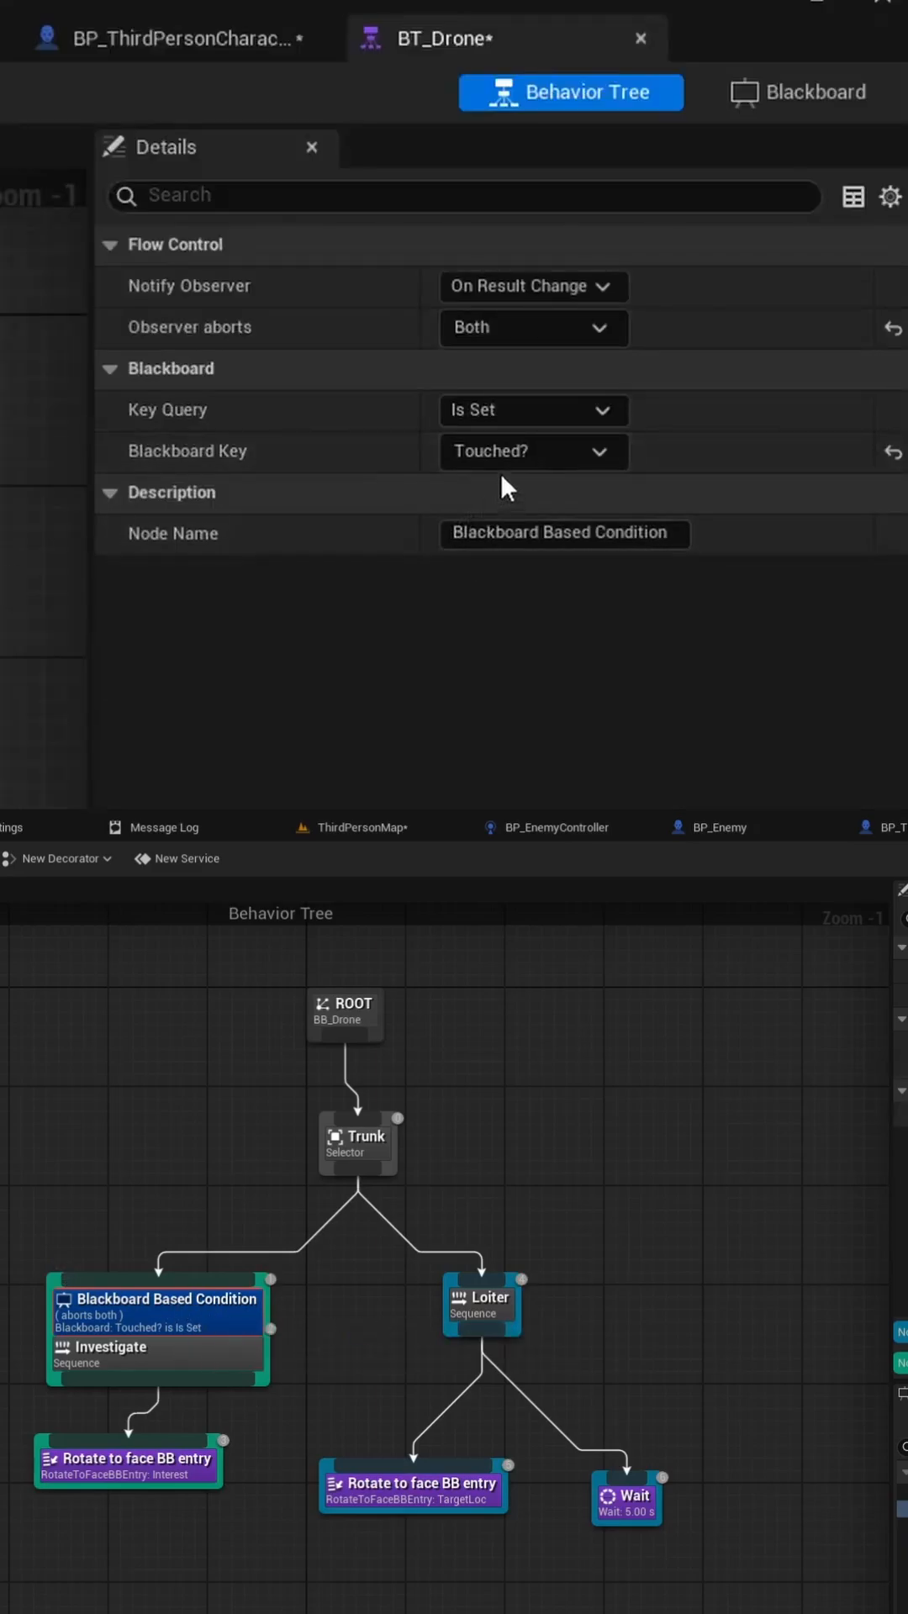
click(129, 1458)
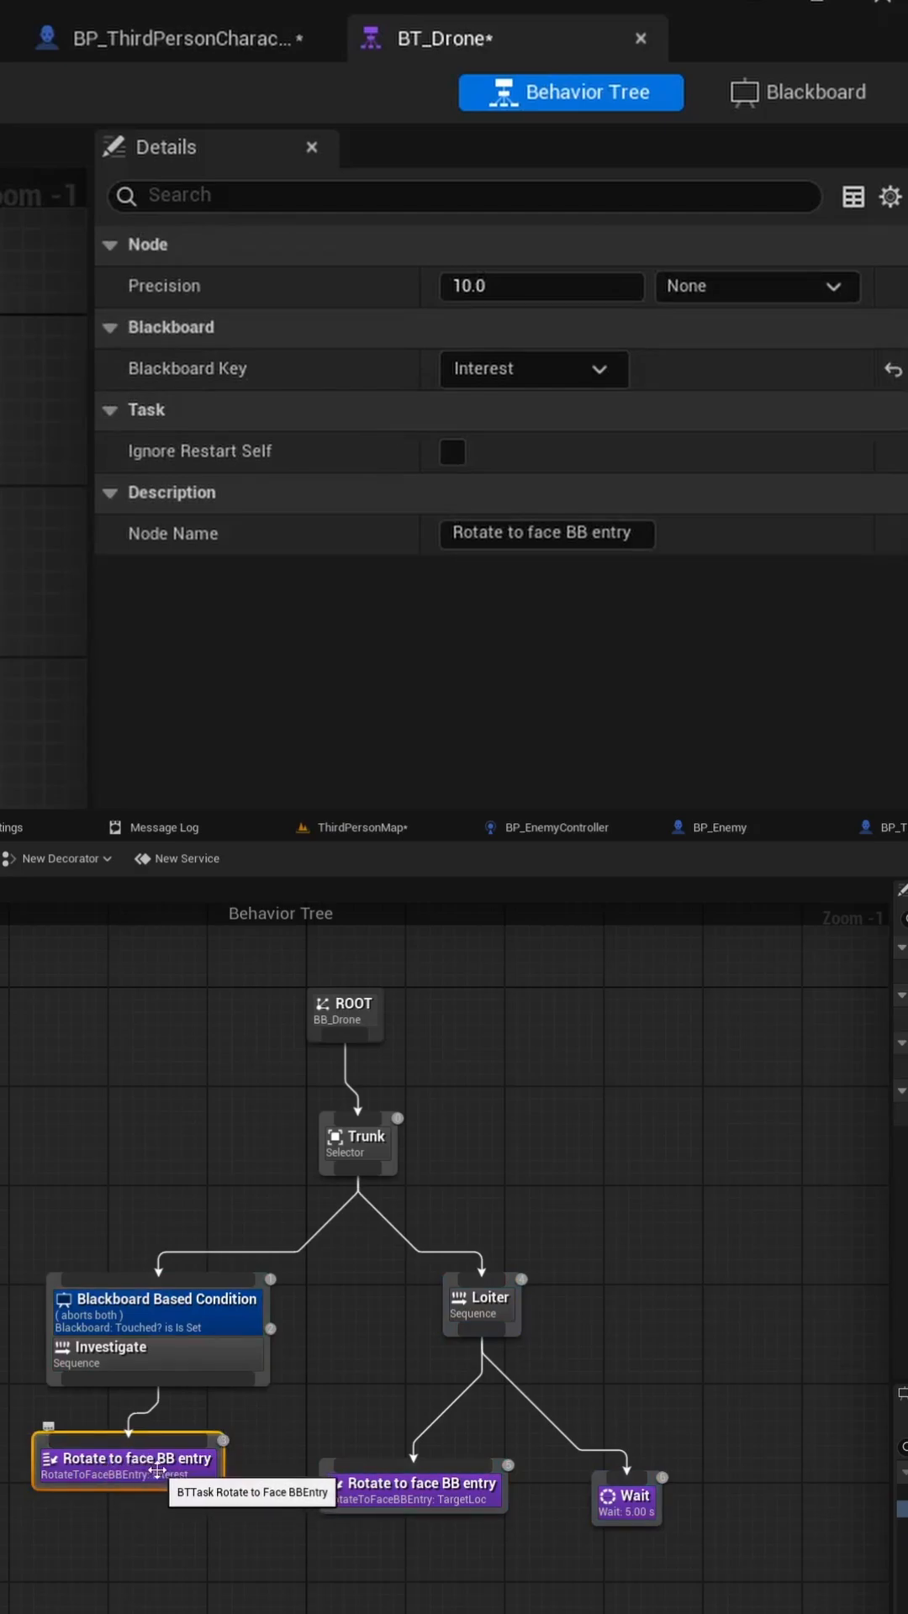
click(812, 91)
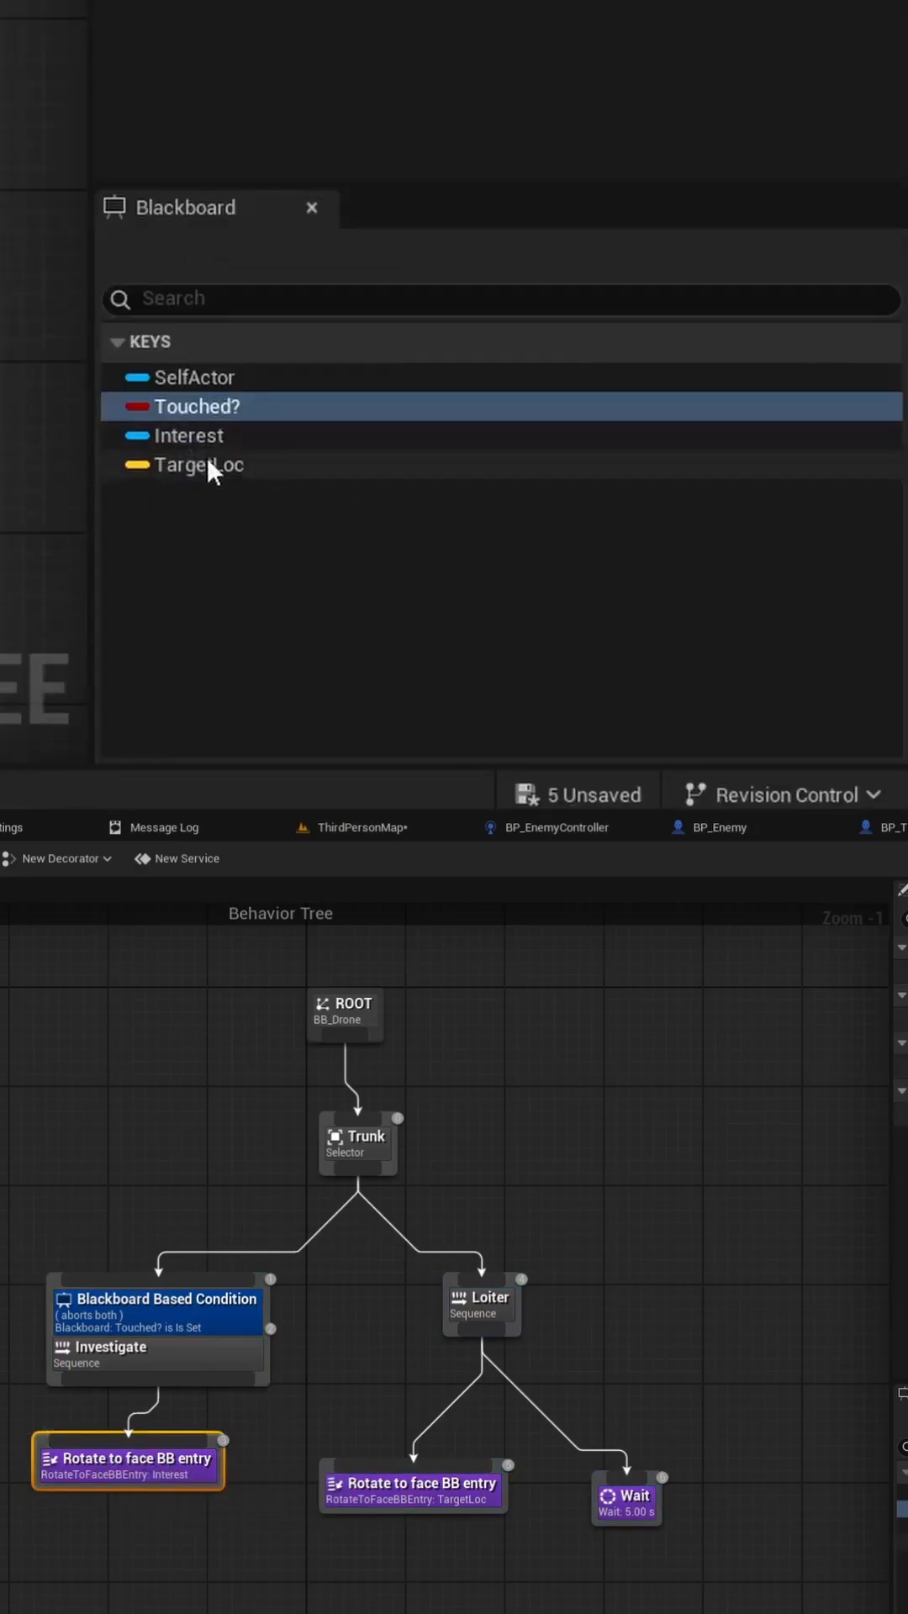
click(190, 436)
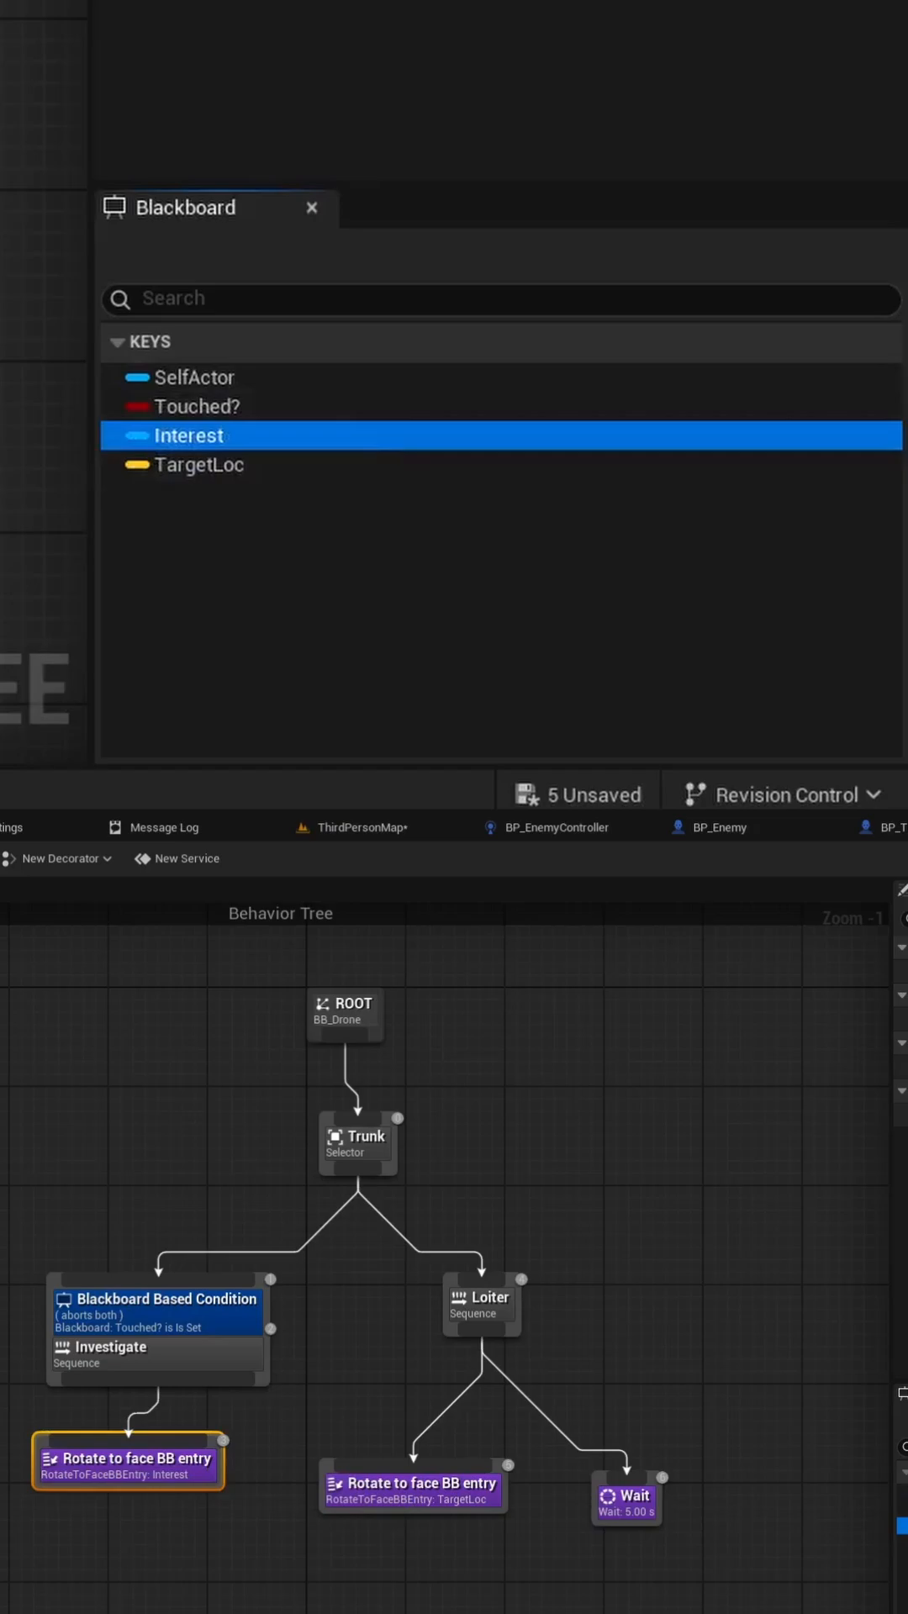
mouse_move(839, 1528)
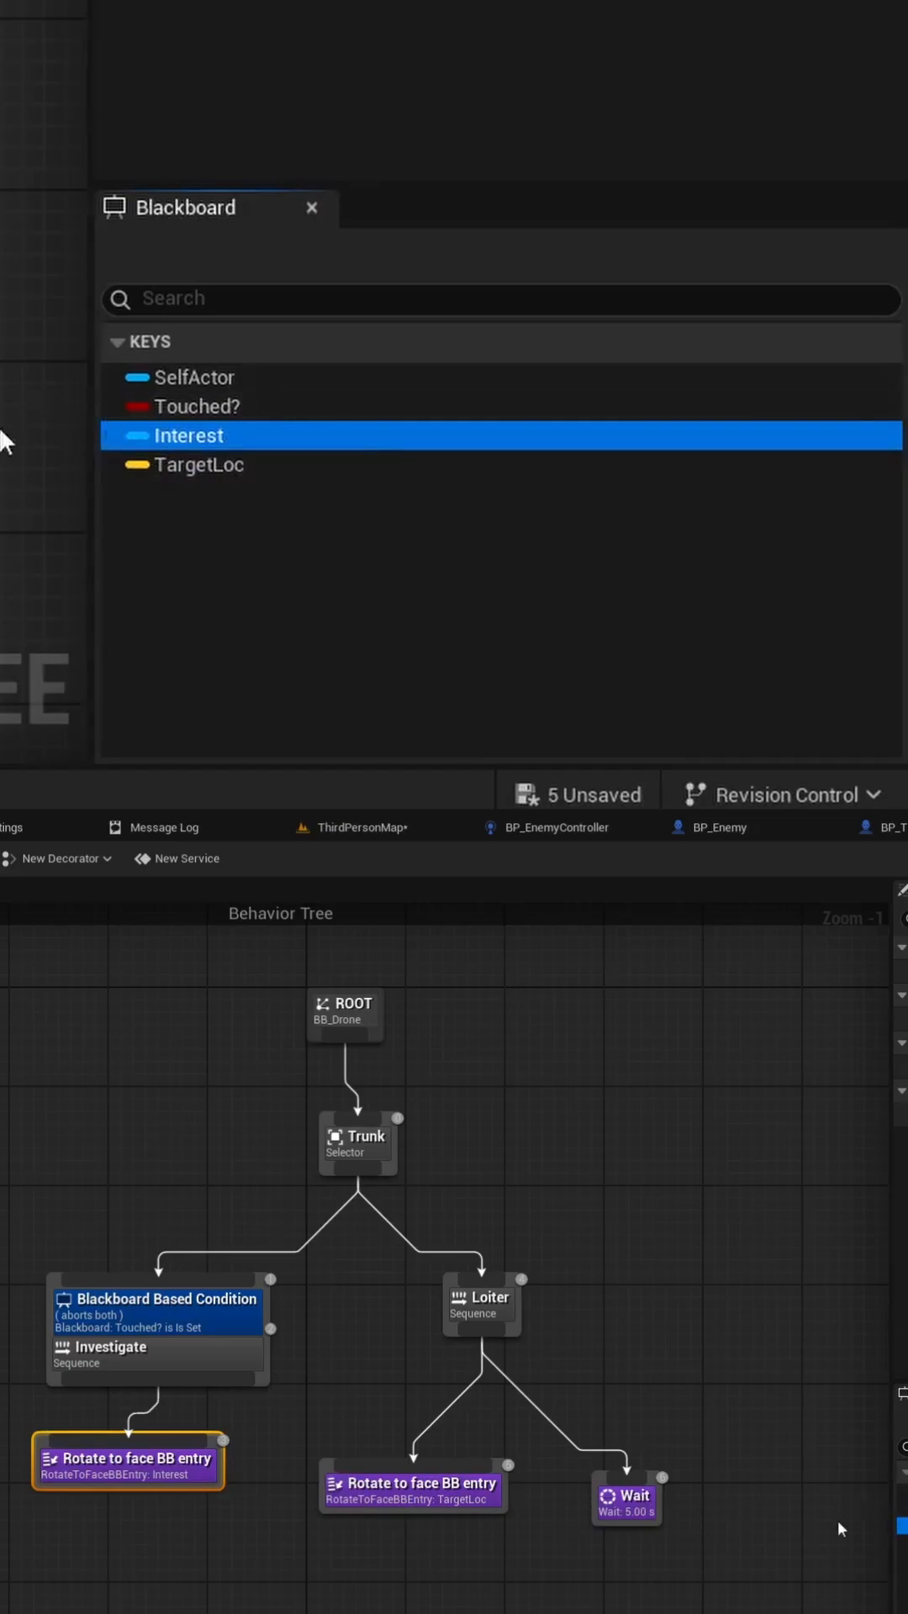
Review the loiter branch's rotate-to-face TargetLoc task, then return to BP_EnemyController.
click(200, 405)
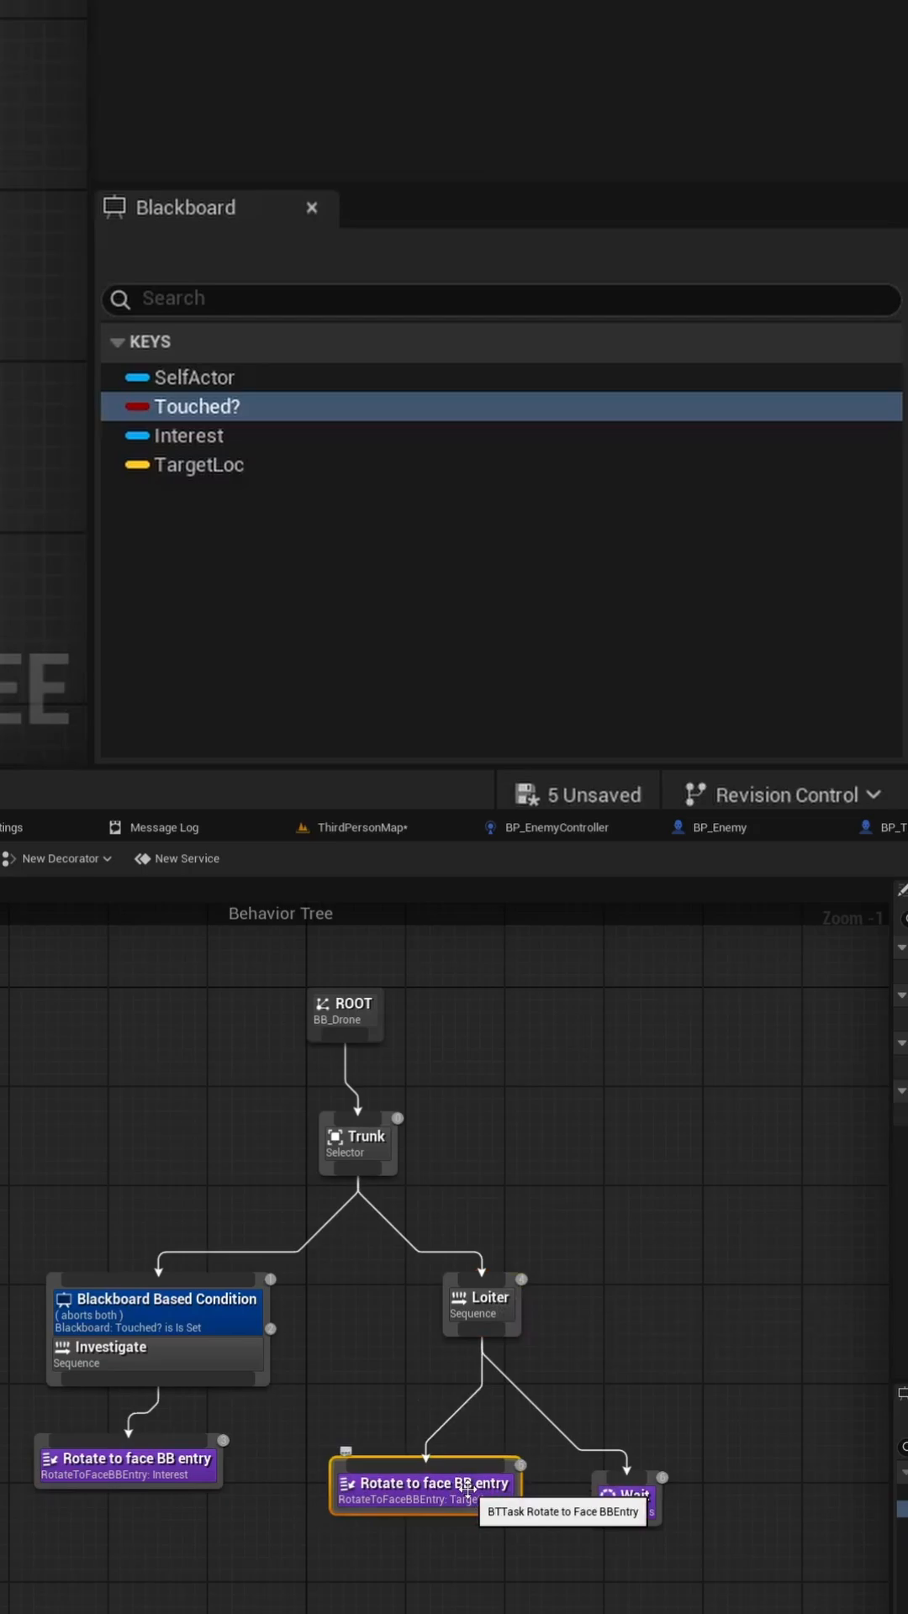
click(195, 464)
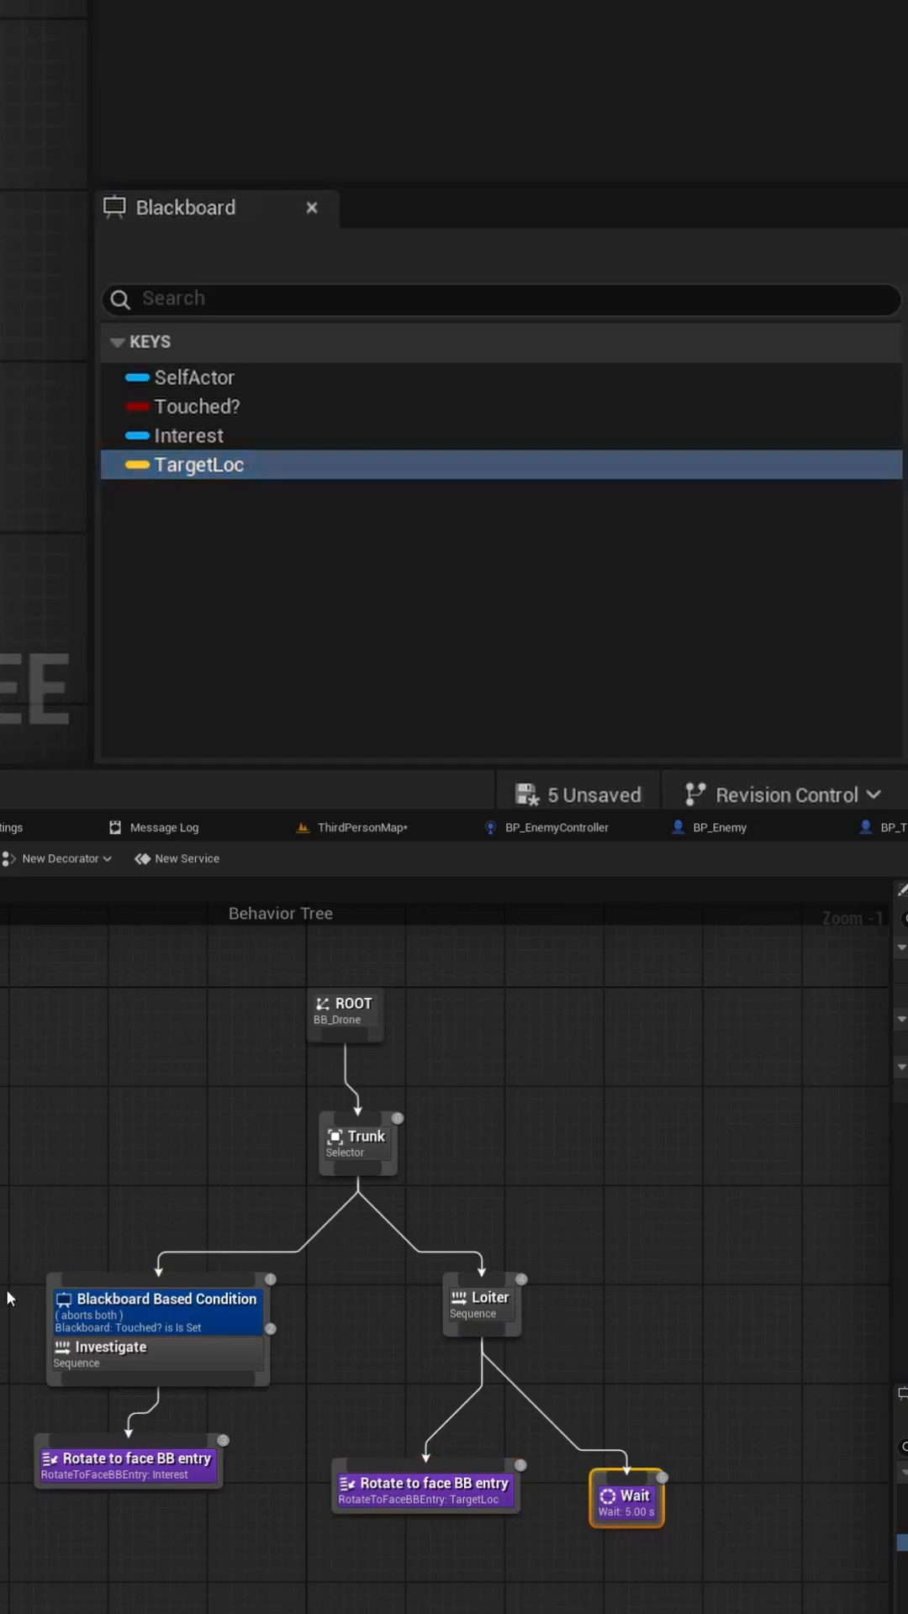
mouse_move(749, 1120)
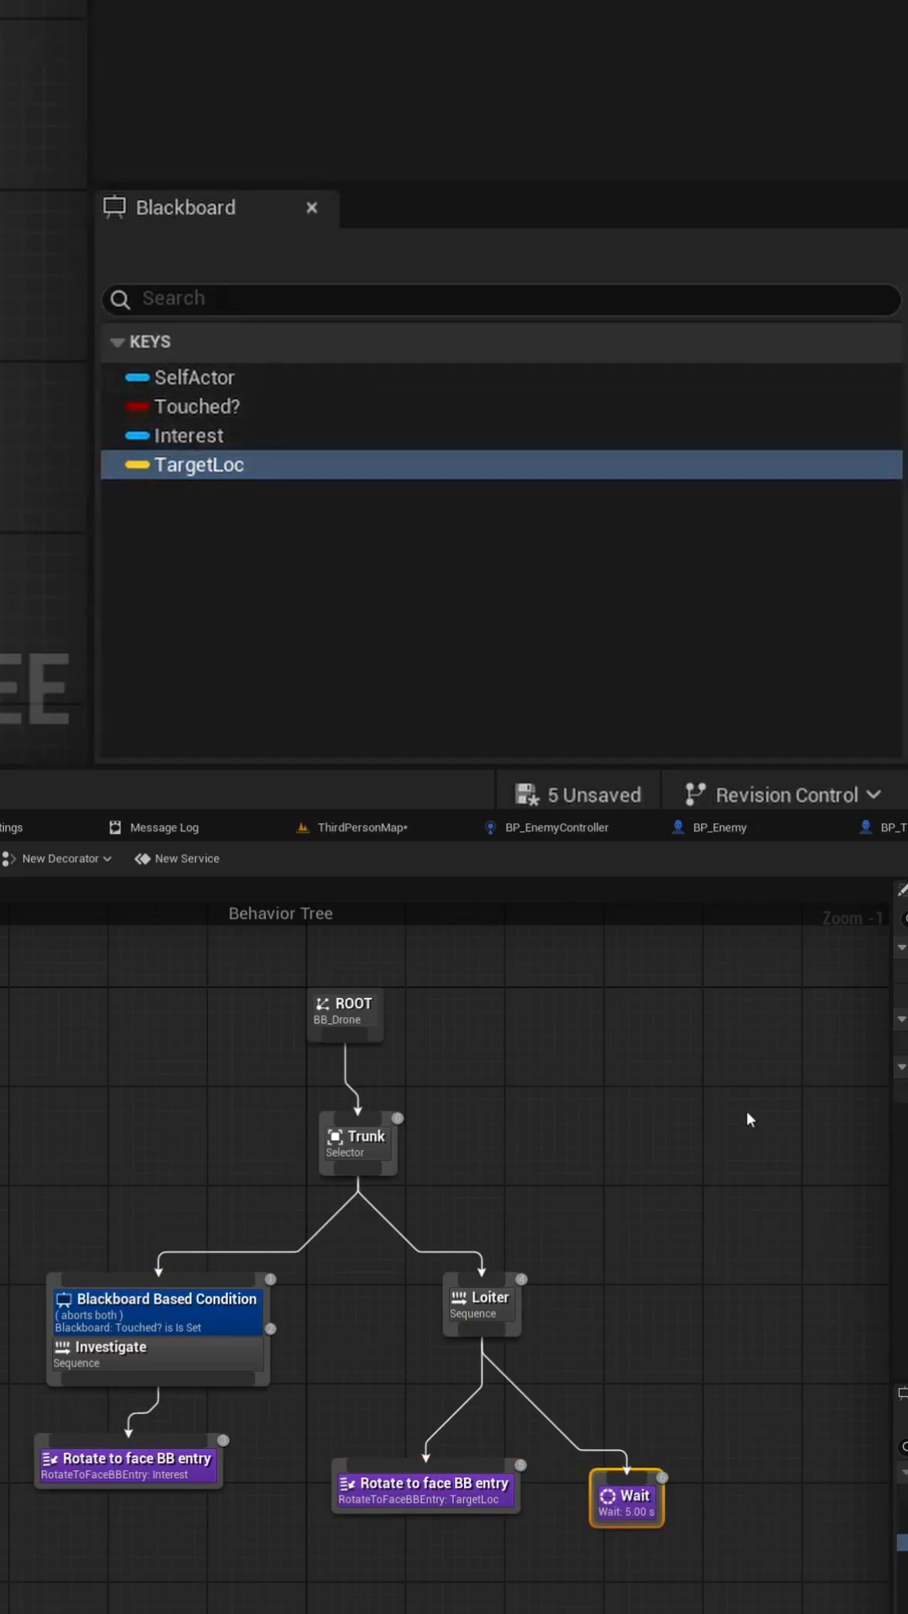
click(546, 827)
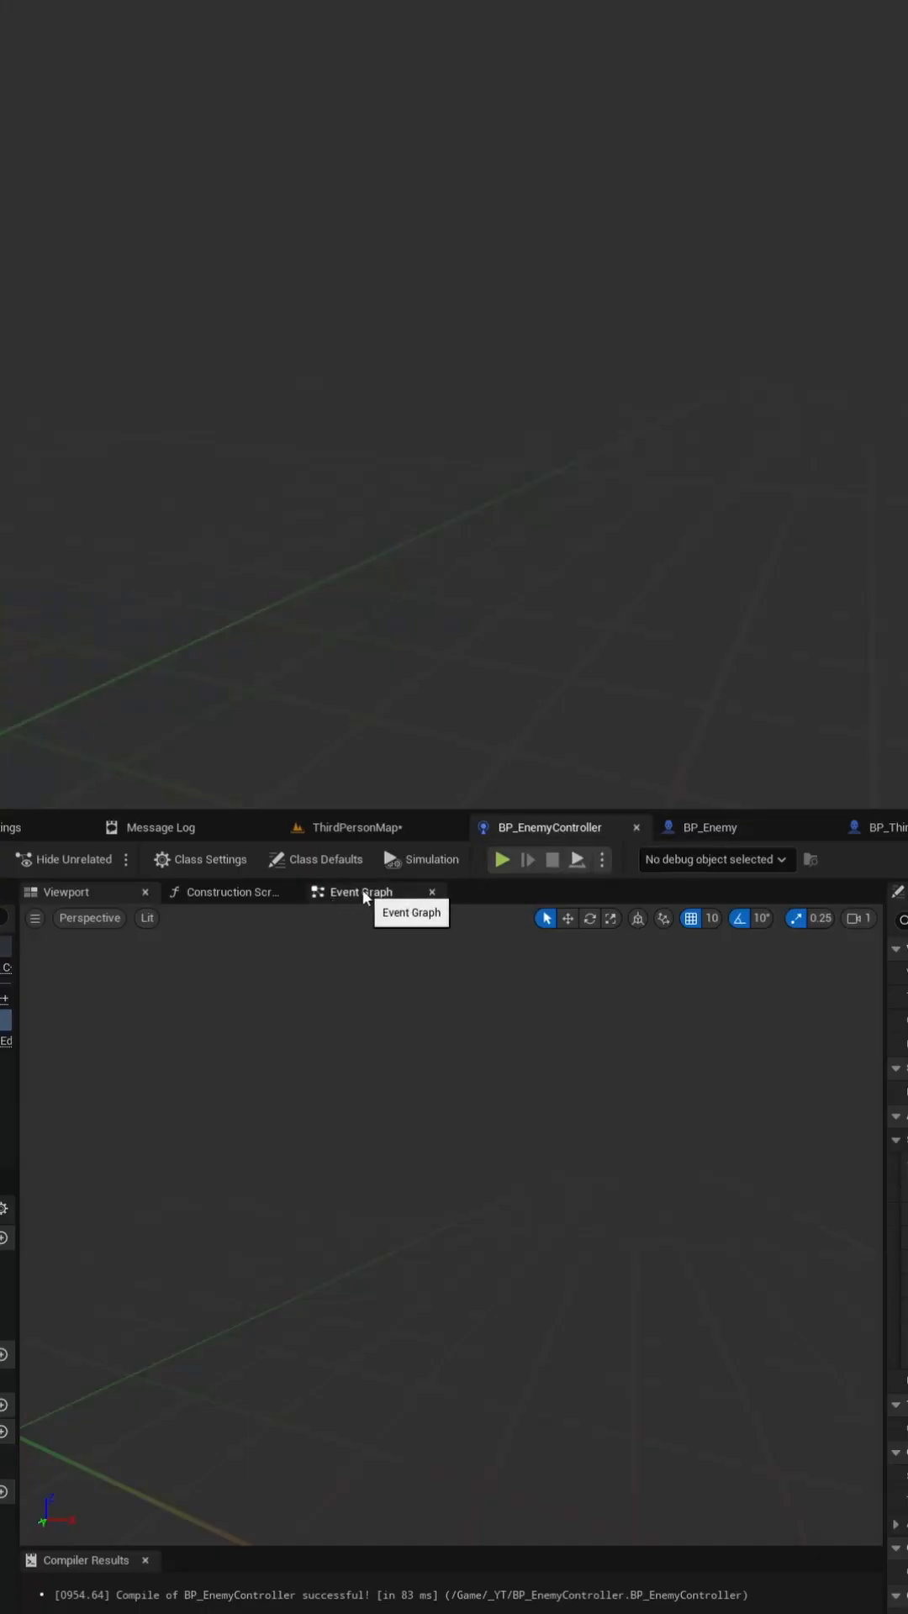
Review the controller's perception event graph and AI System settings, then play-test the drone in the level.
click(356, 891)
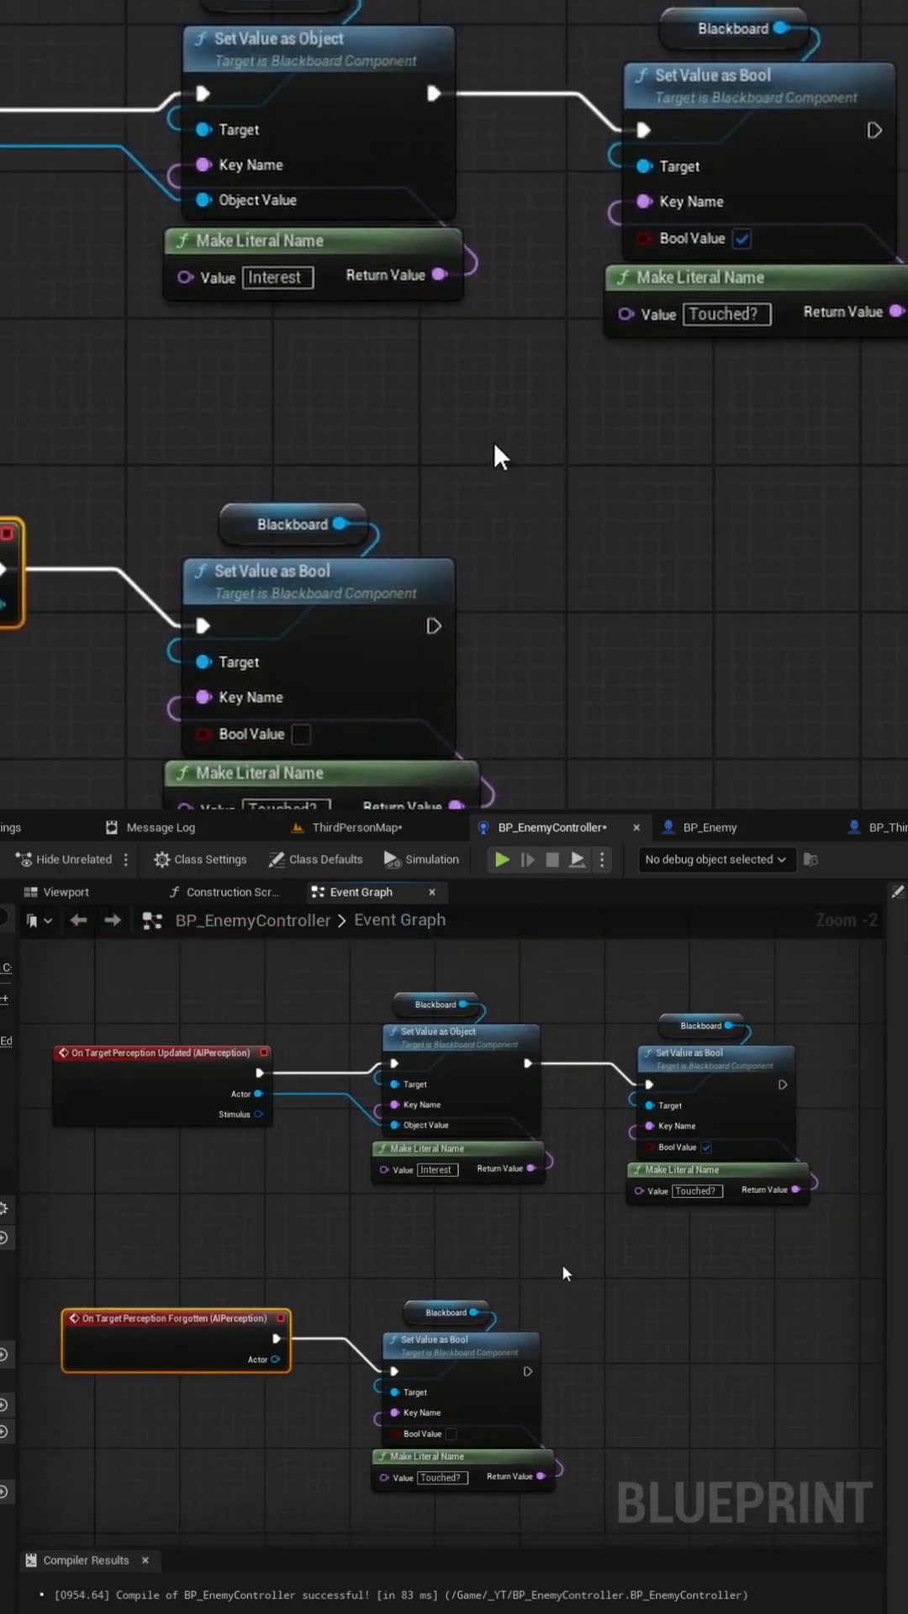
click(300, 827)
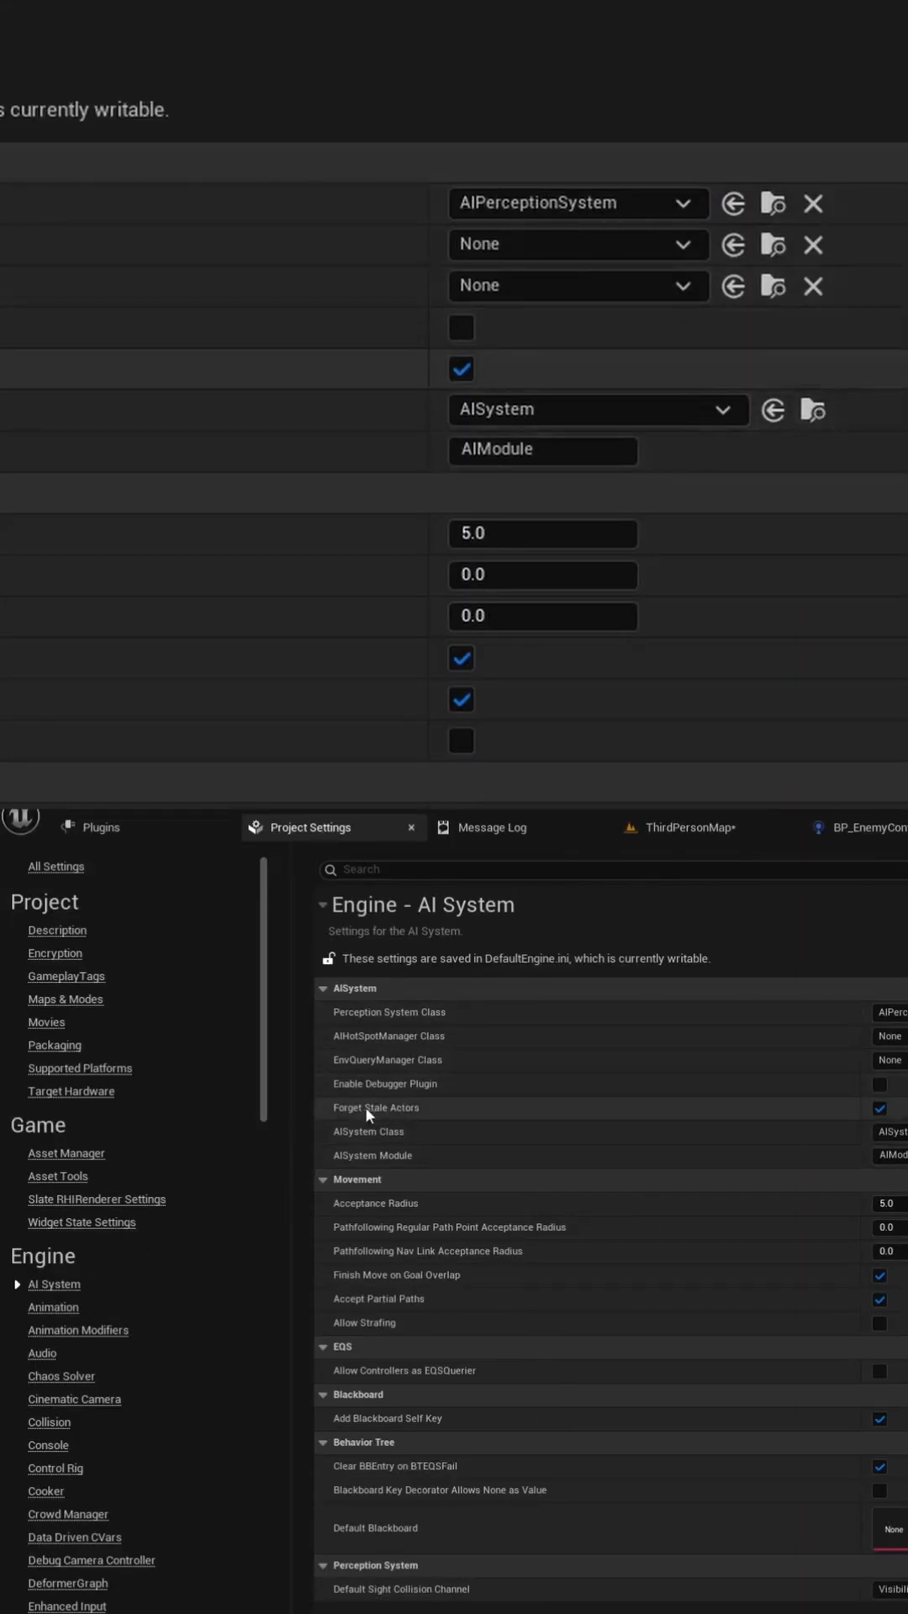
click(688, 828)
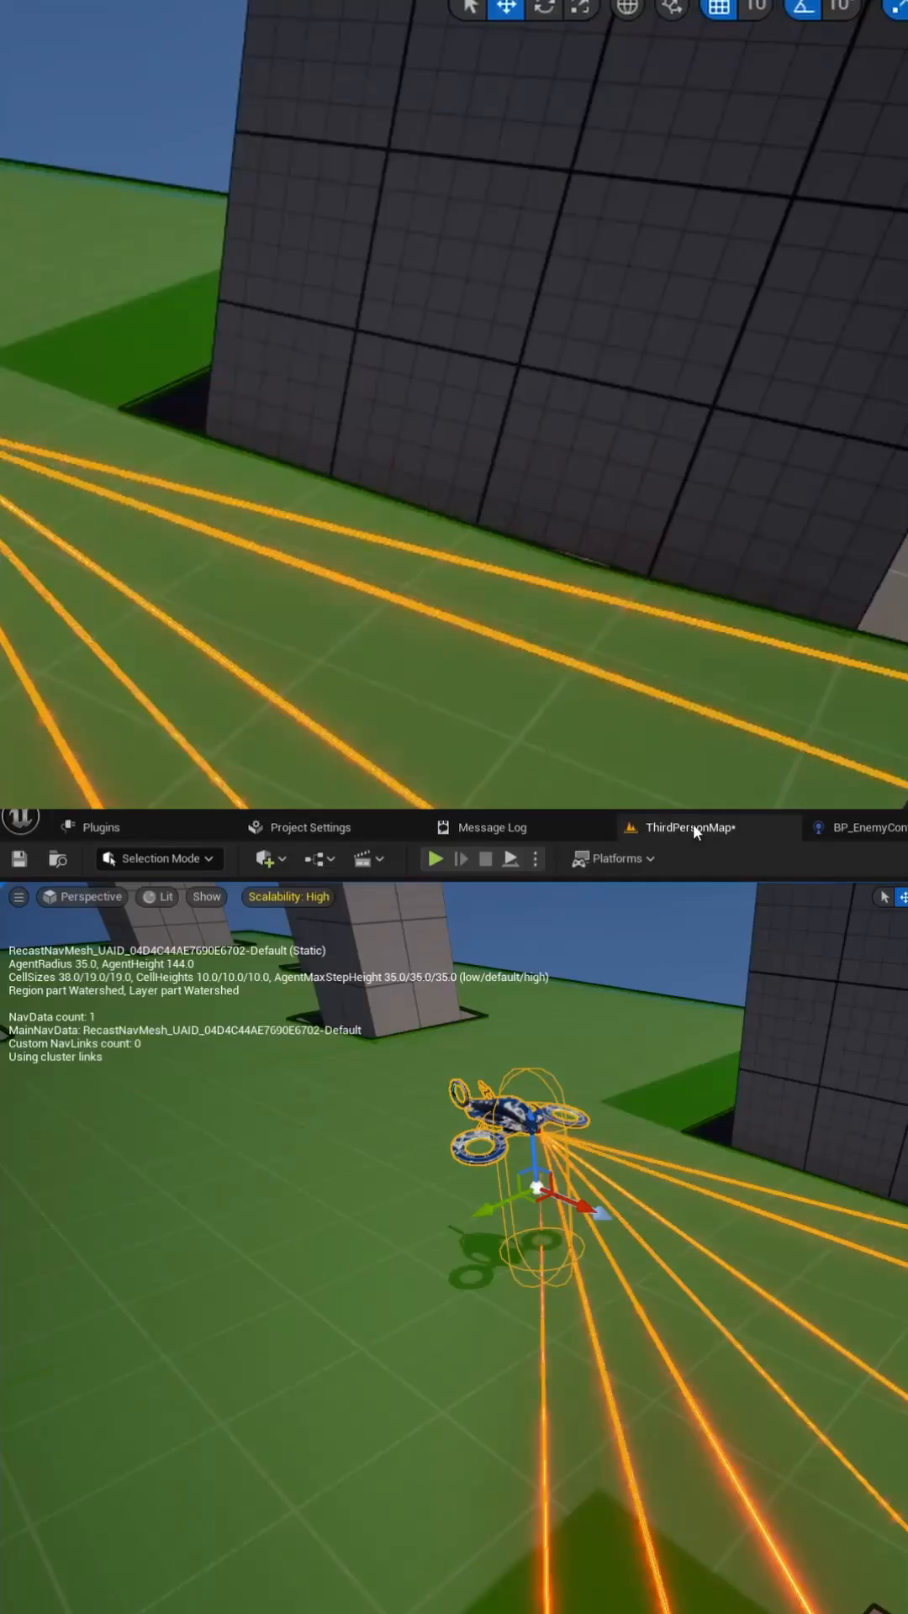
click(434, 859)
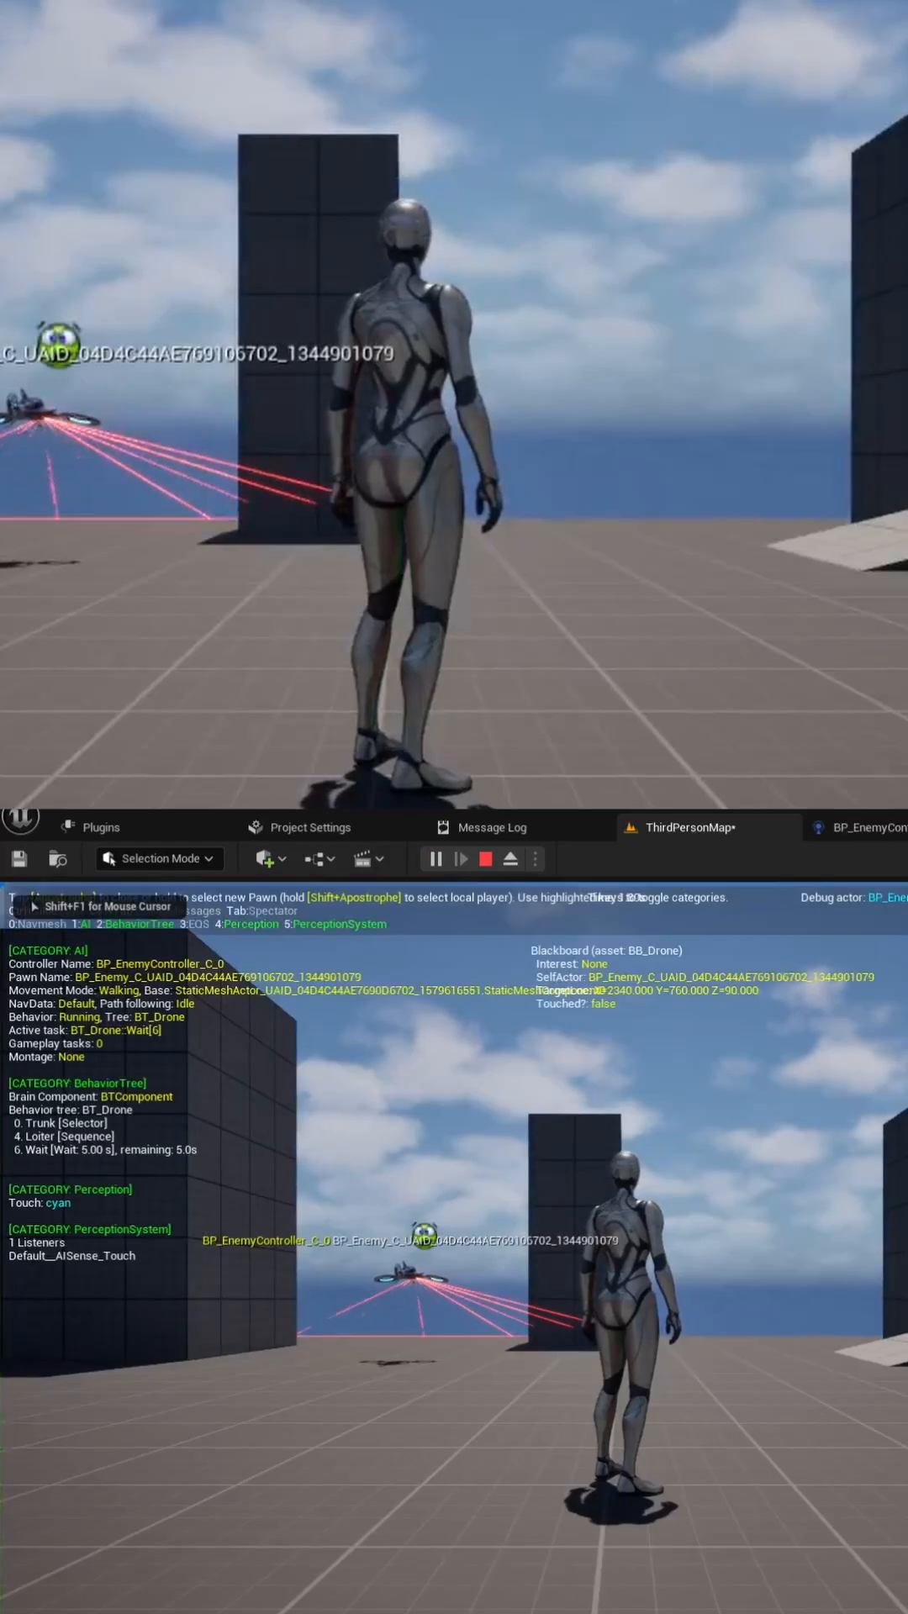